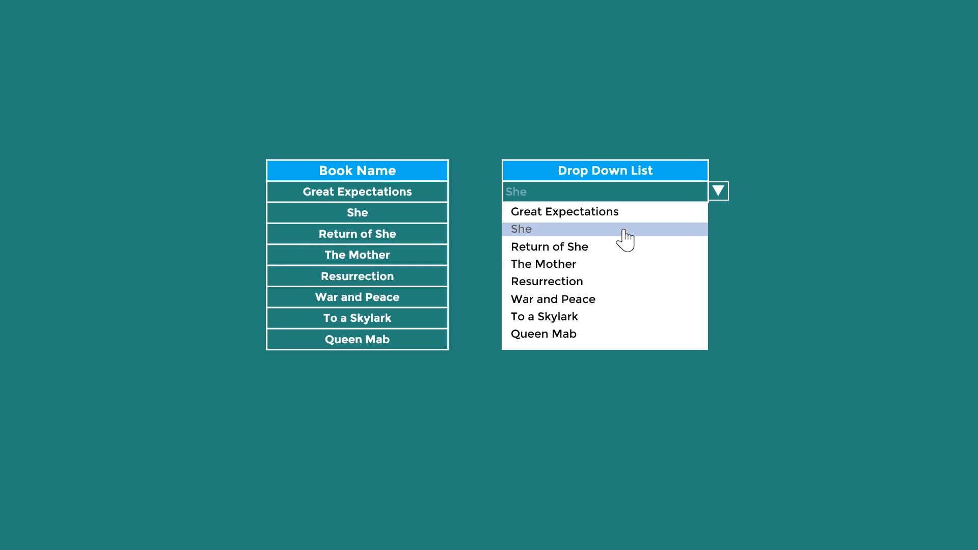
Switch to the Step 1 sheet showing the empty Drop Down List cell beside the book names.
left_click(552, 299)
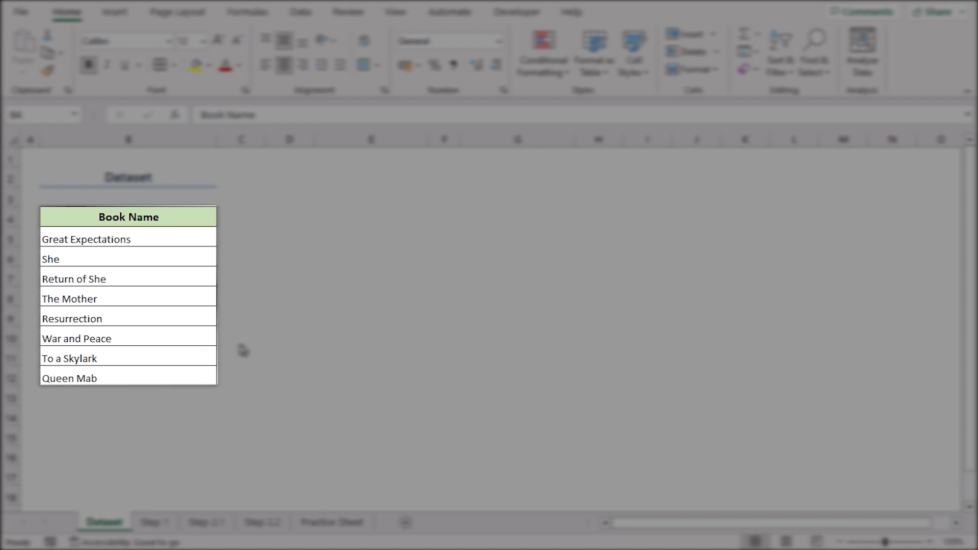
mouse_move(206, 374)
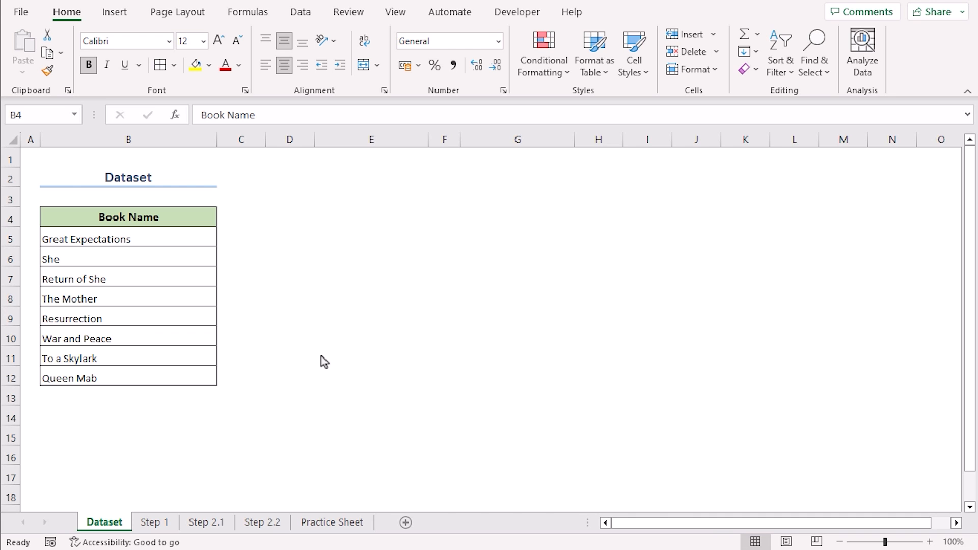
left_click(157, 523)
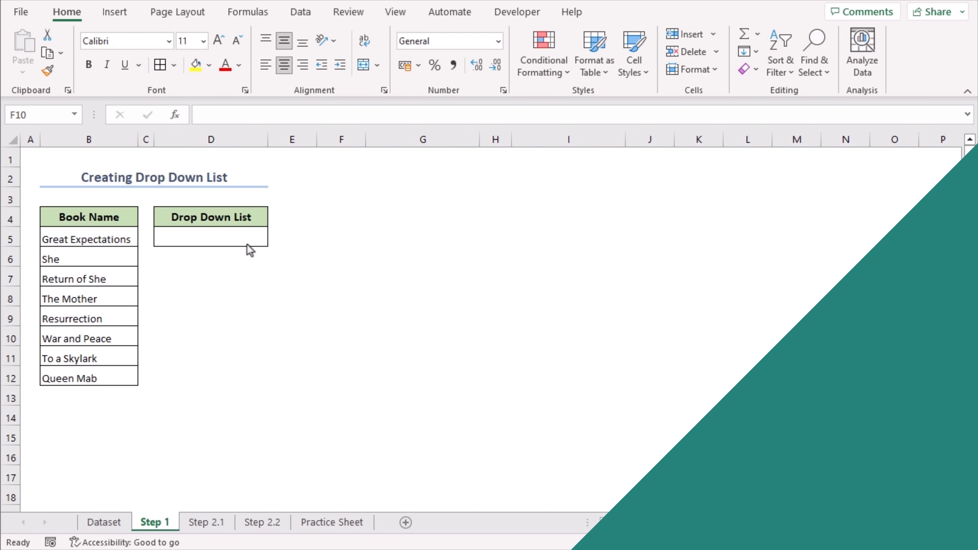
Give cell D5 a Data Validation rule allowing only List values.
left_click(340, 335)
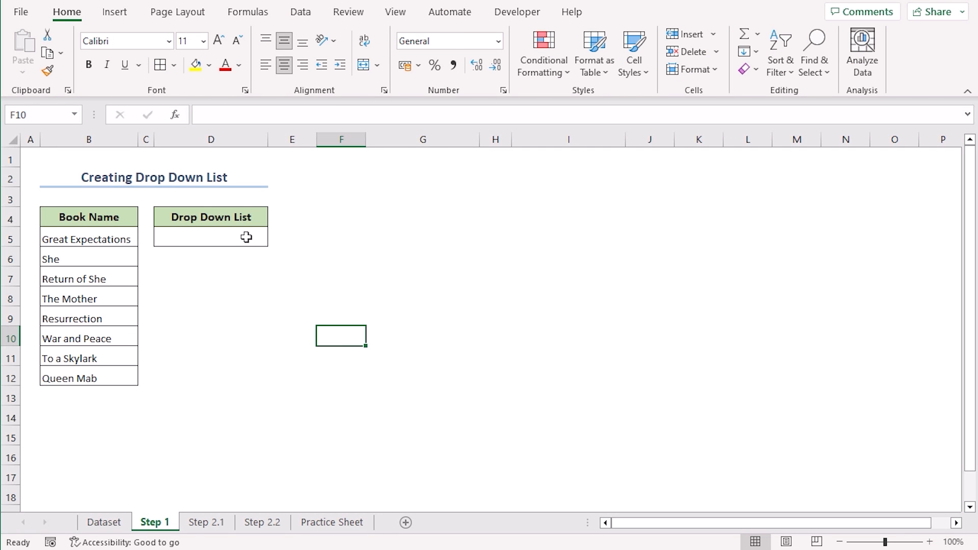
left_click(211, 237)
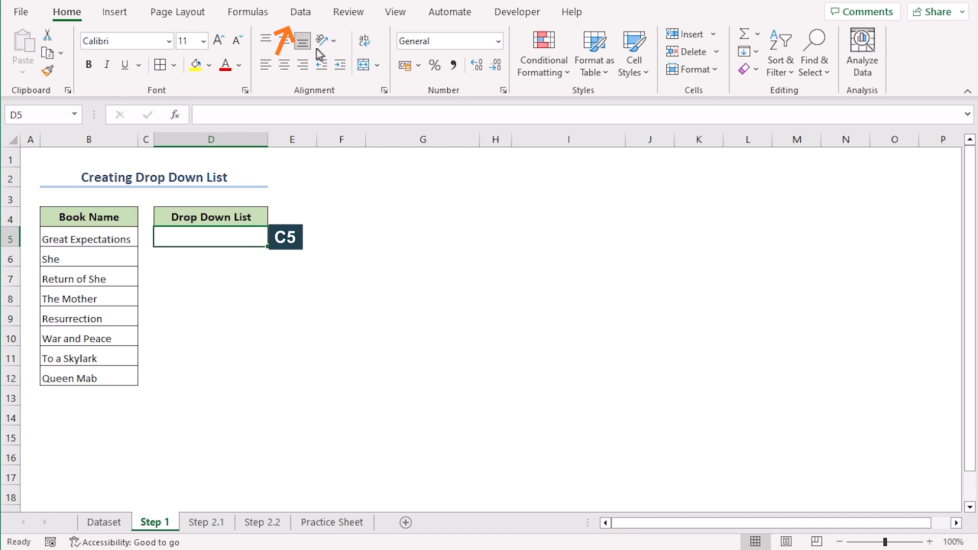
left_click(300, 12)
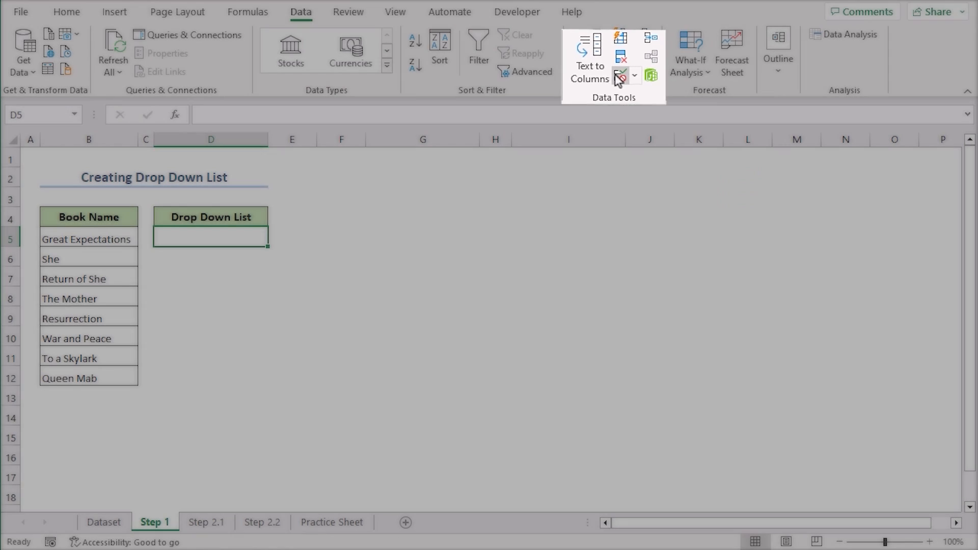
left_click(619, 75)
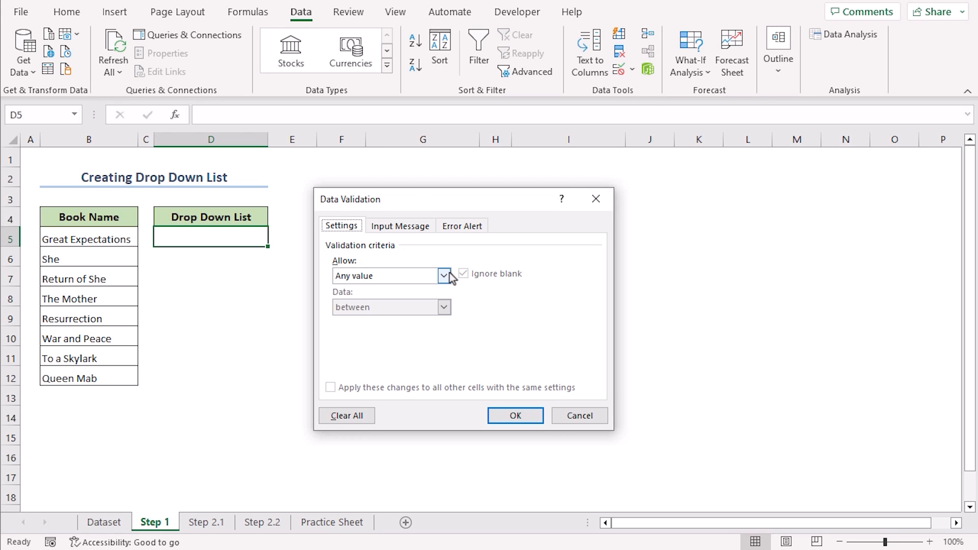
left_click(444, 276)
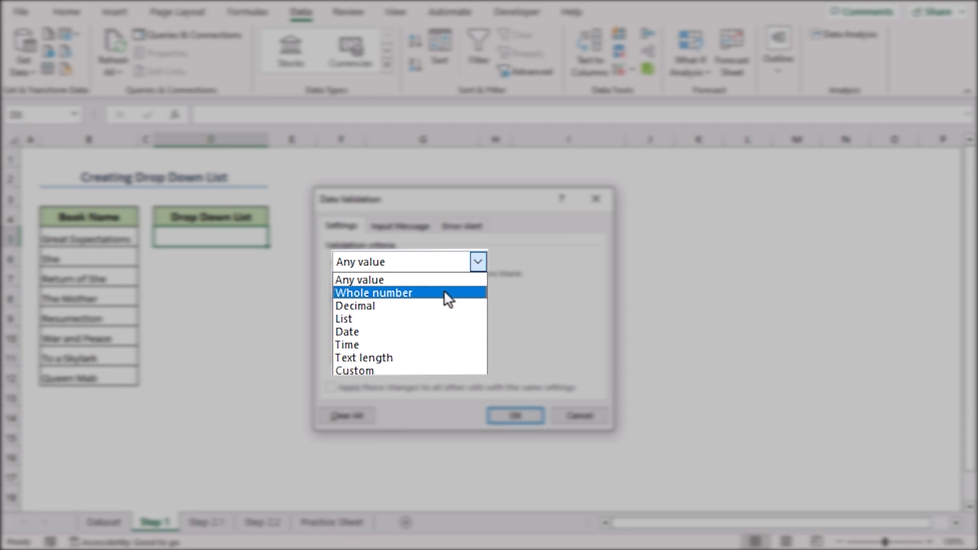
mouse_move(438, 337)
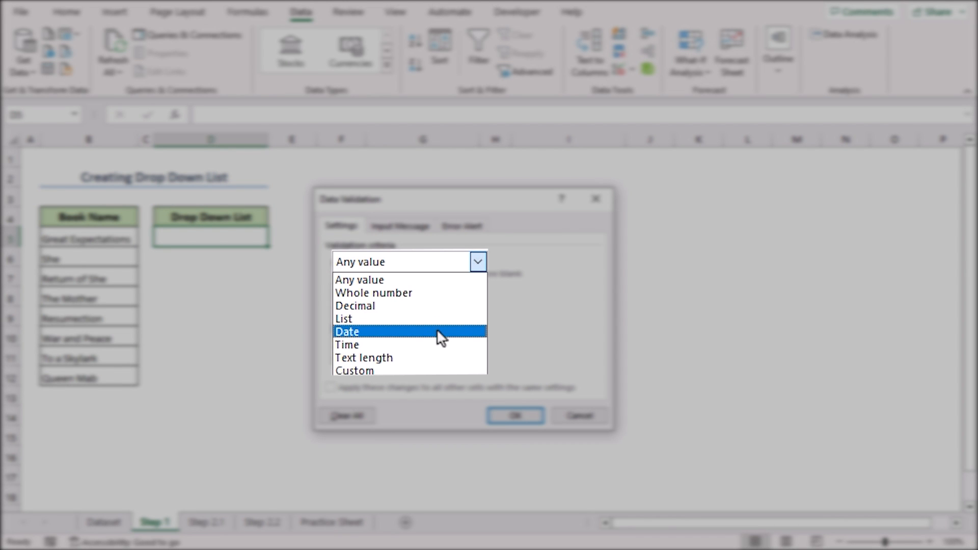
mouse_move(438, 357)
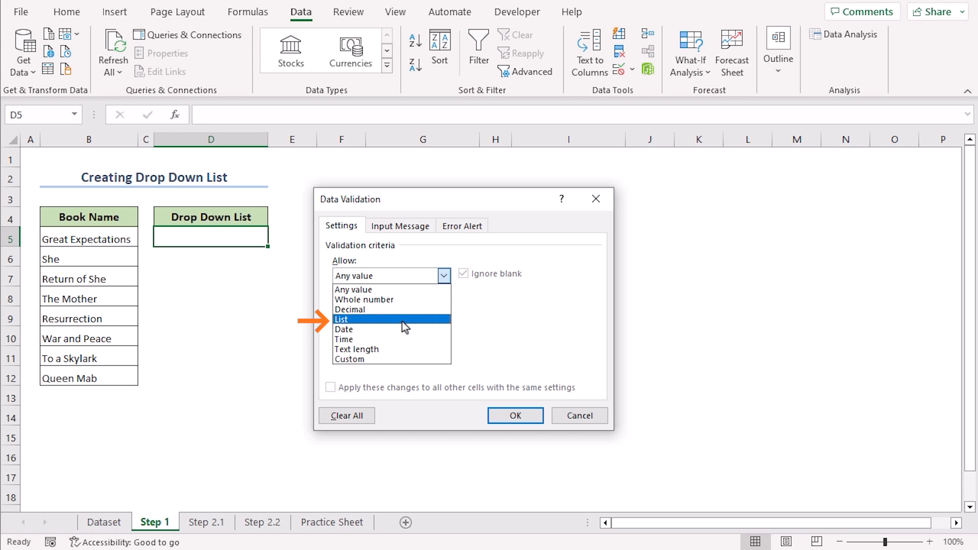
left_click(341, 319)
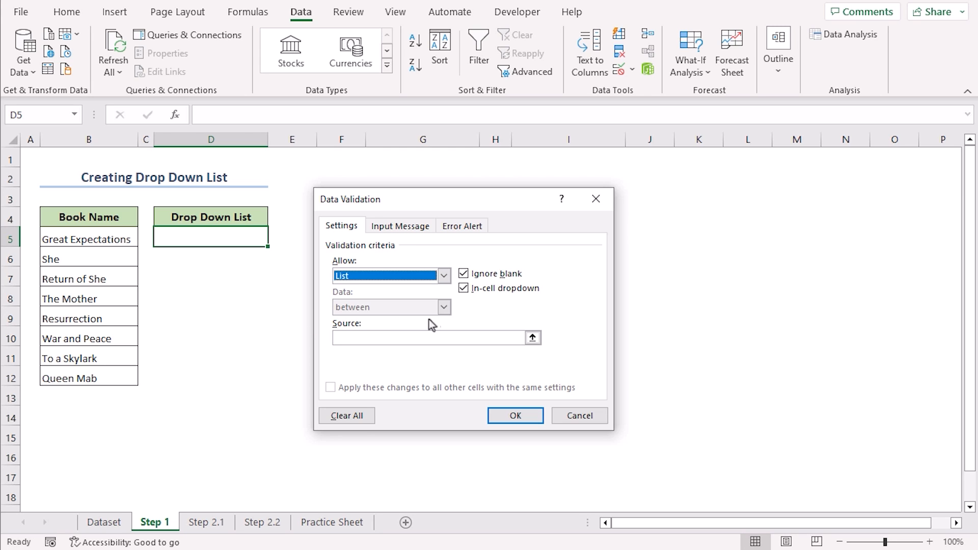
mouse_move(462, 325)
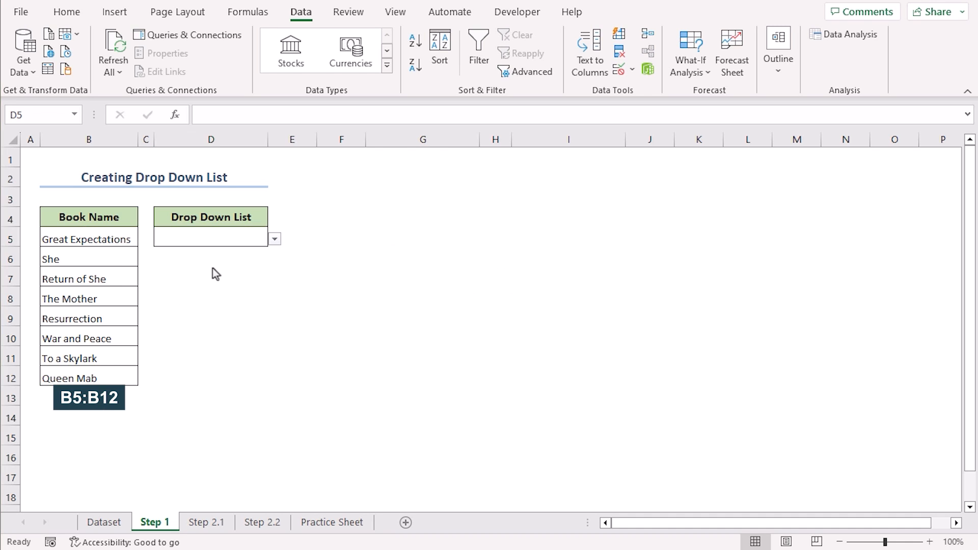
Test the D5 drop-down by picking Return of She and then another book, each replacing the last.
left_click(274, 239)
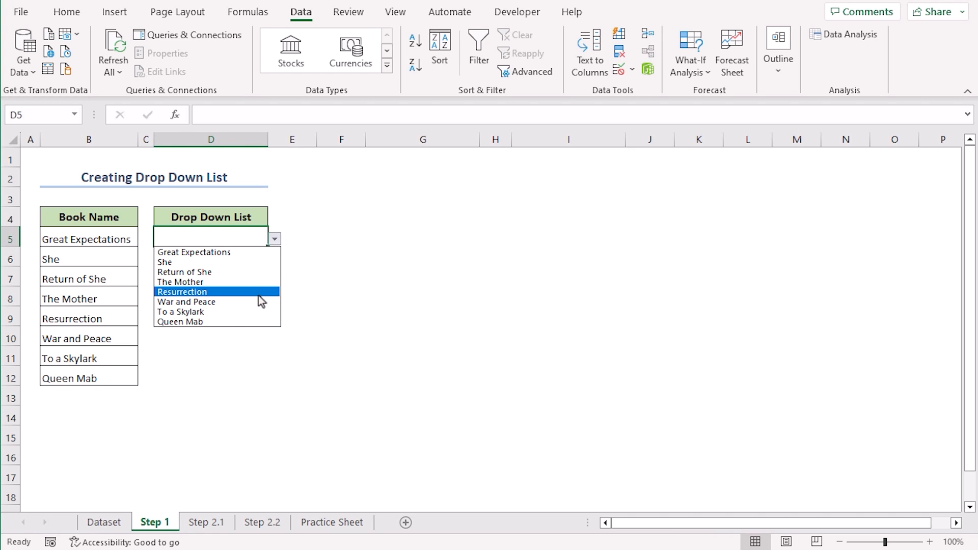
mouse_move(272, 264)
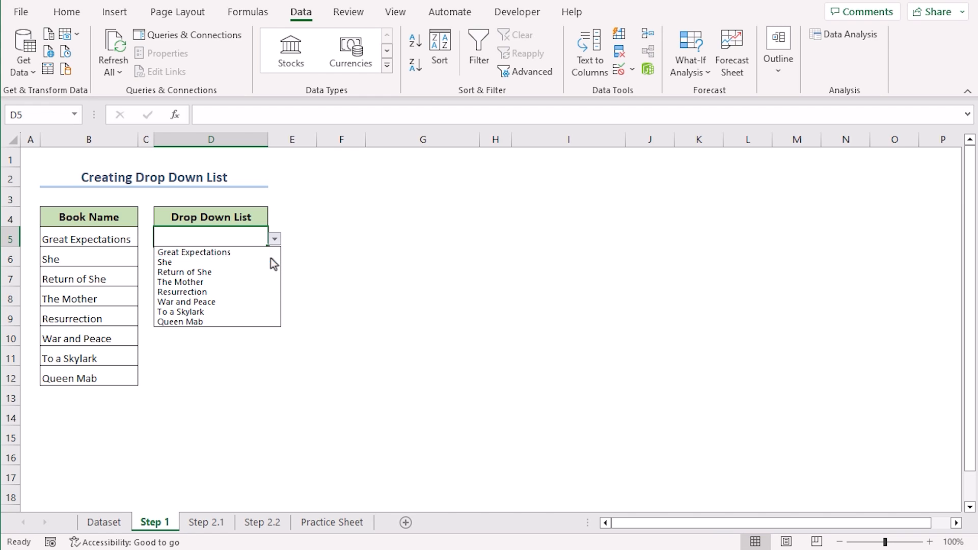
left_click(184, 272)
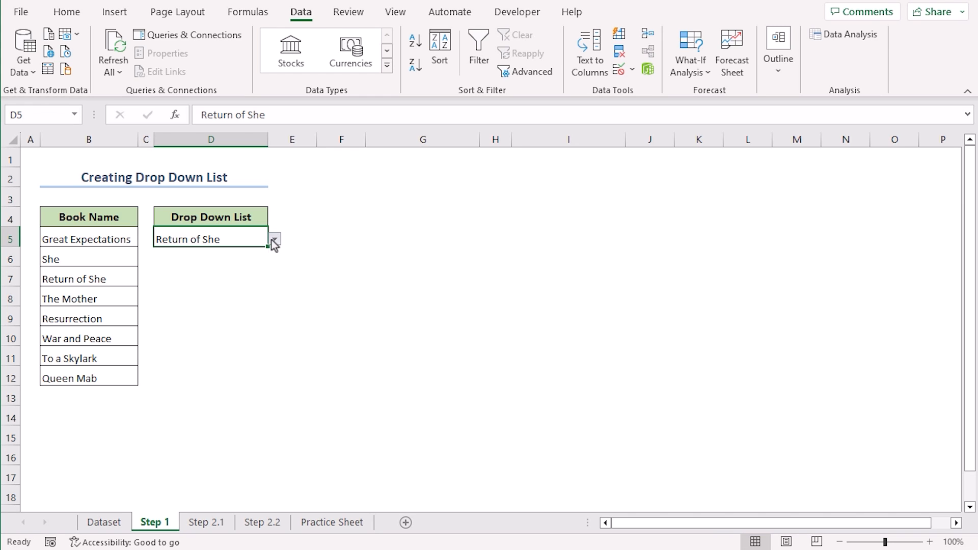
left_click(274, 239)
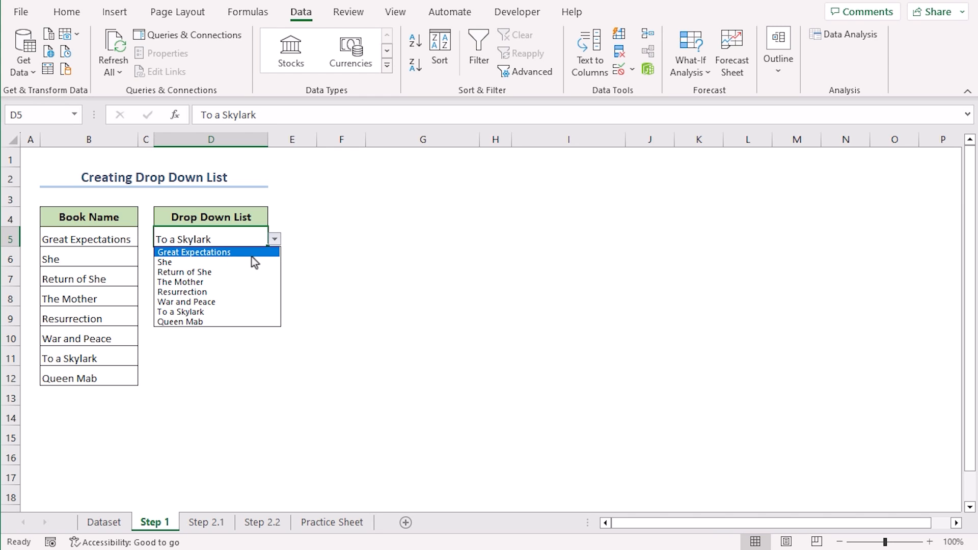
left_click(206, 522)
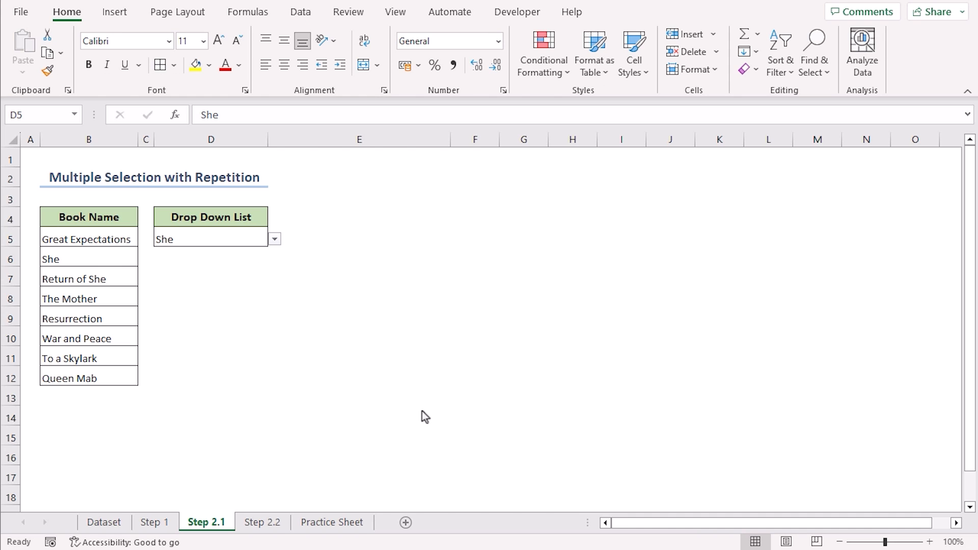
mouse_move(266, 278)
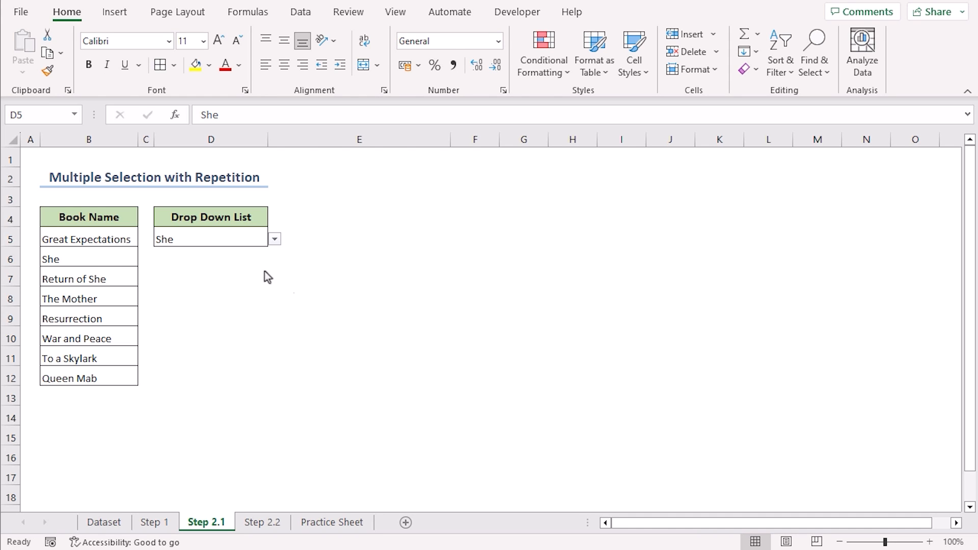
mouse_move(274, 242)
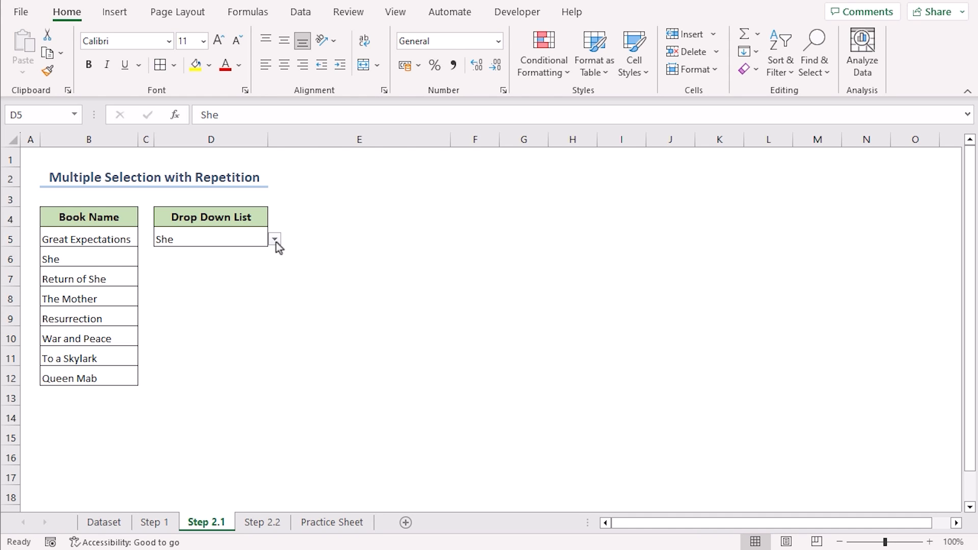
mouse_move(495, 293)
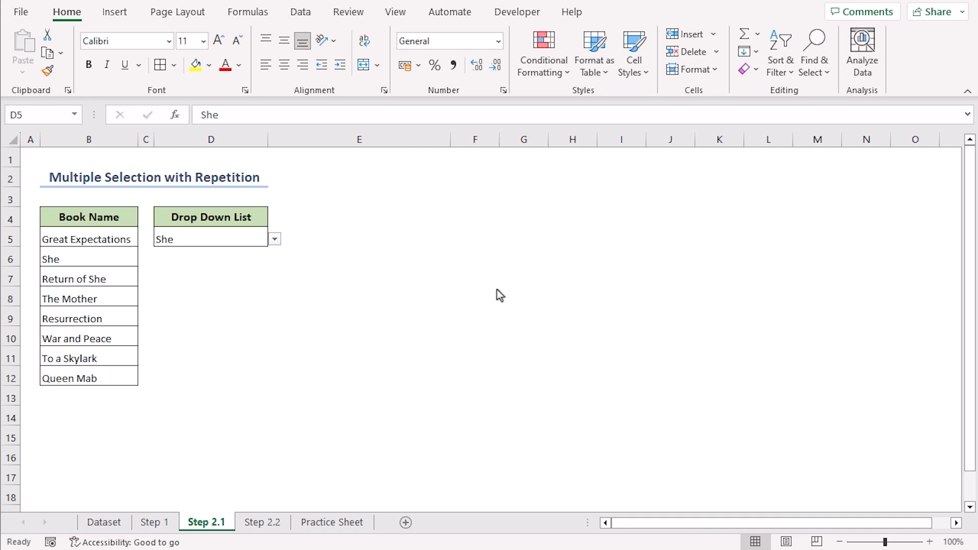
mouse_move(525, 21)
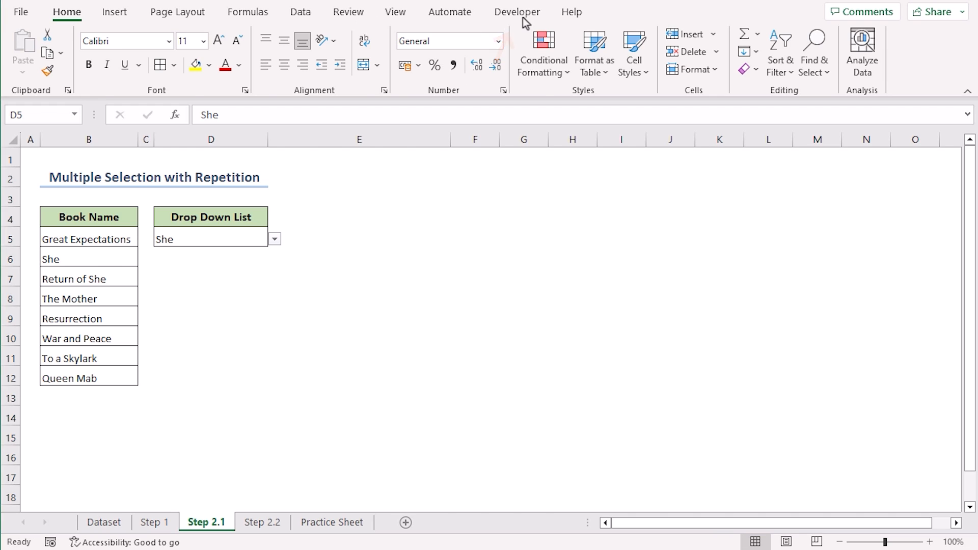
Enable the Developer tab under Customize Ribbon's Main Tabs and confirm.
left_click(517, 12)
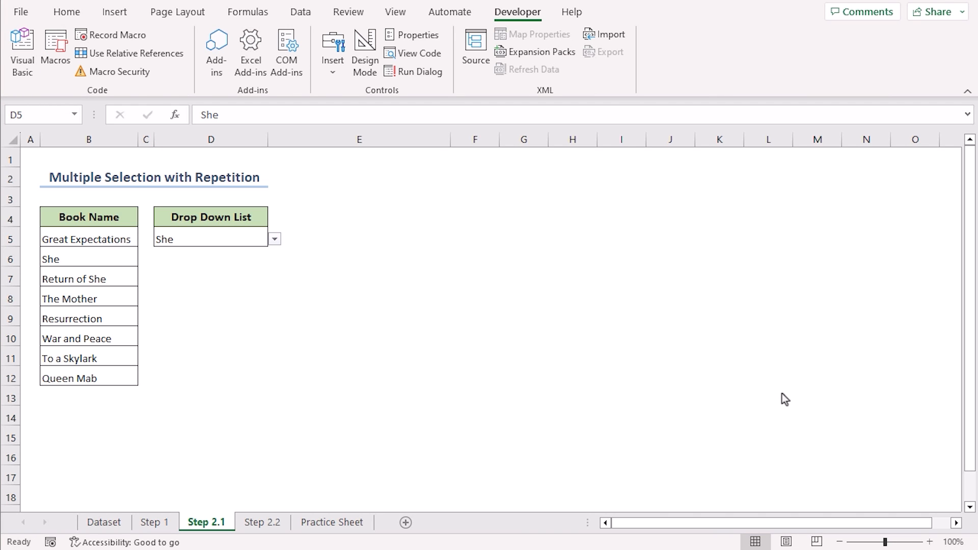
left_click(210, 239)
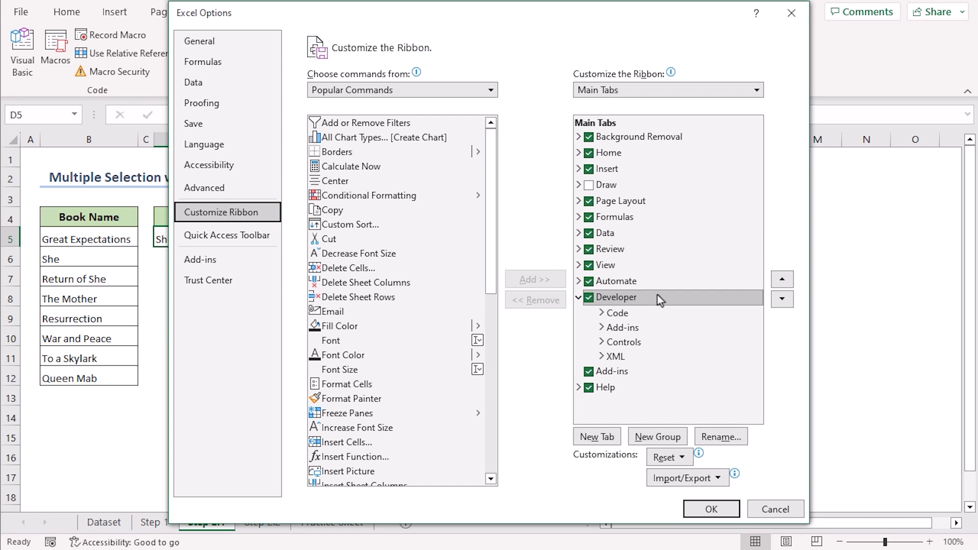
left_click(590, 298)
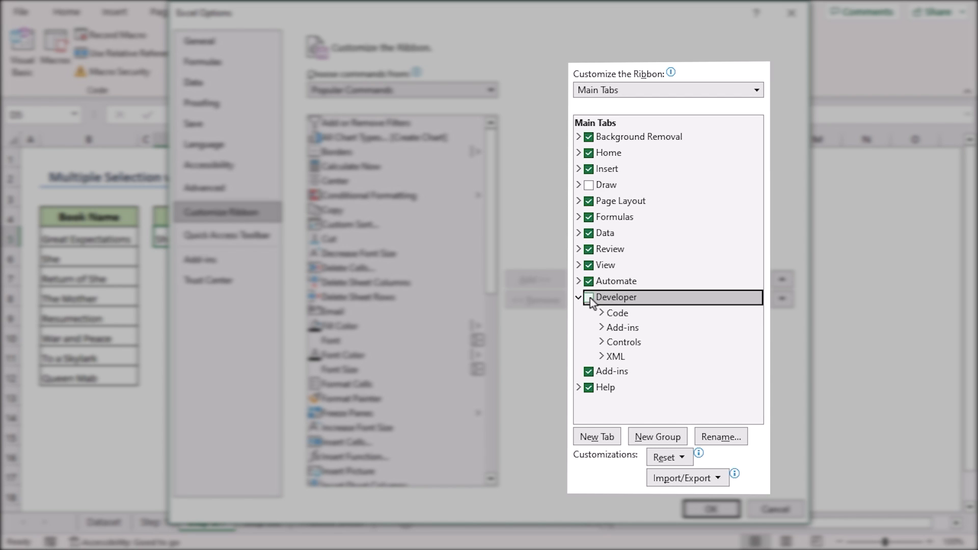
left_click(589, 297)
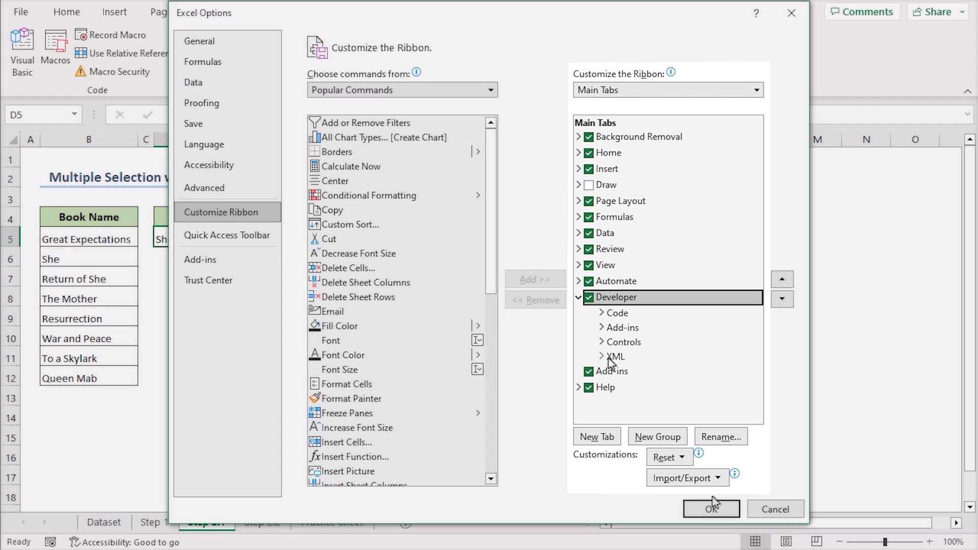
left_click(711, 508)
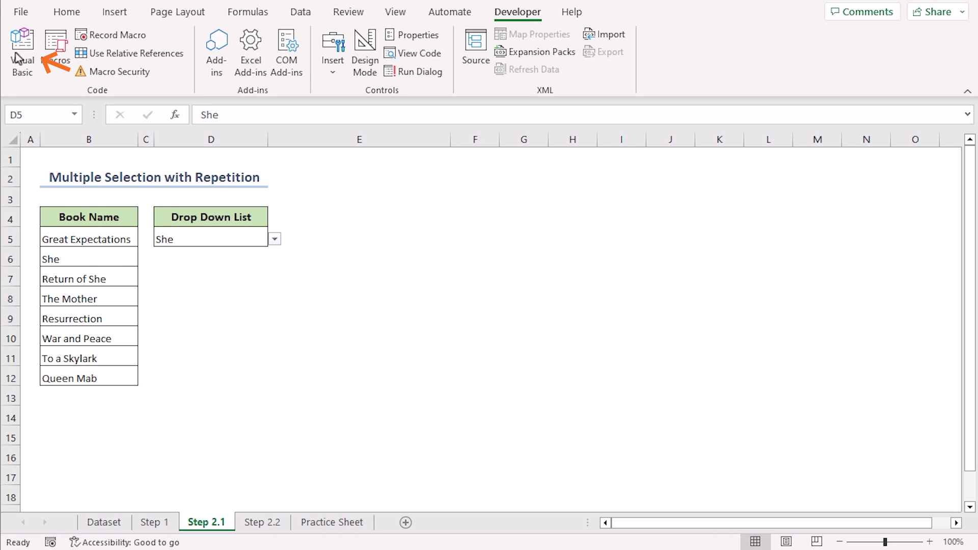
Bring up the VBA editor (Alt+F11) beside the workbook.
left_click(21, 43)
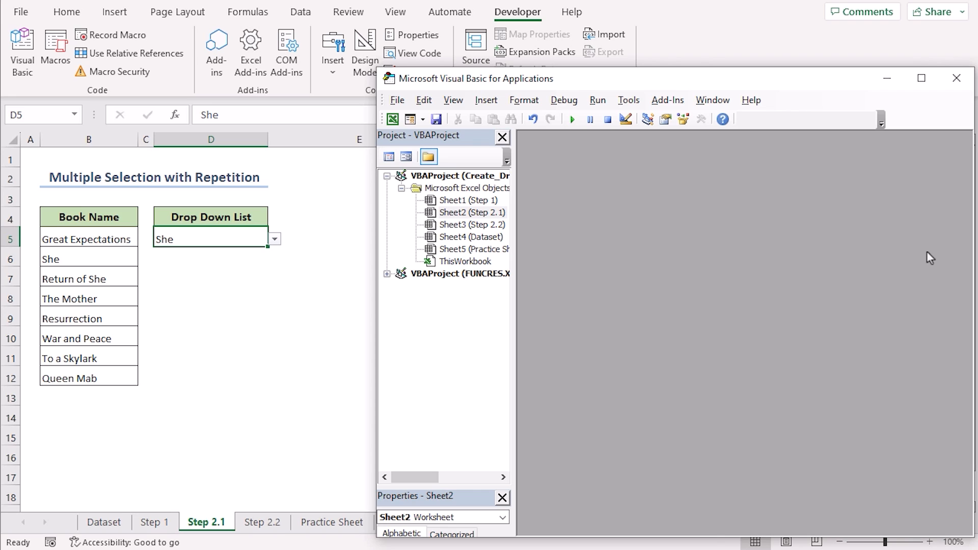
key("Alt+F11")
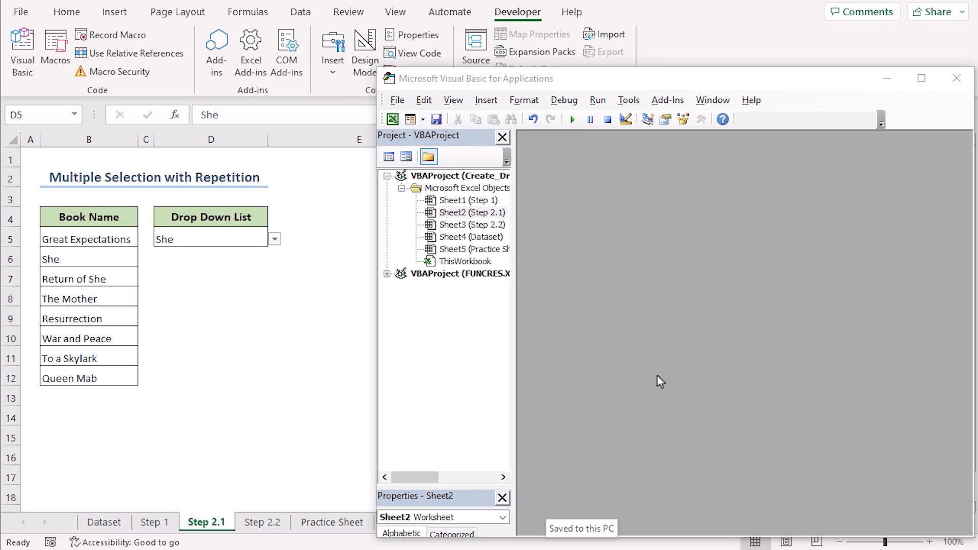
mouse_move(494, 228)
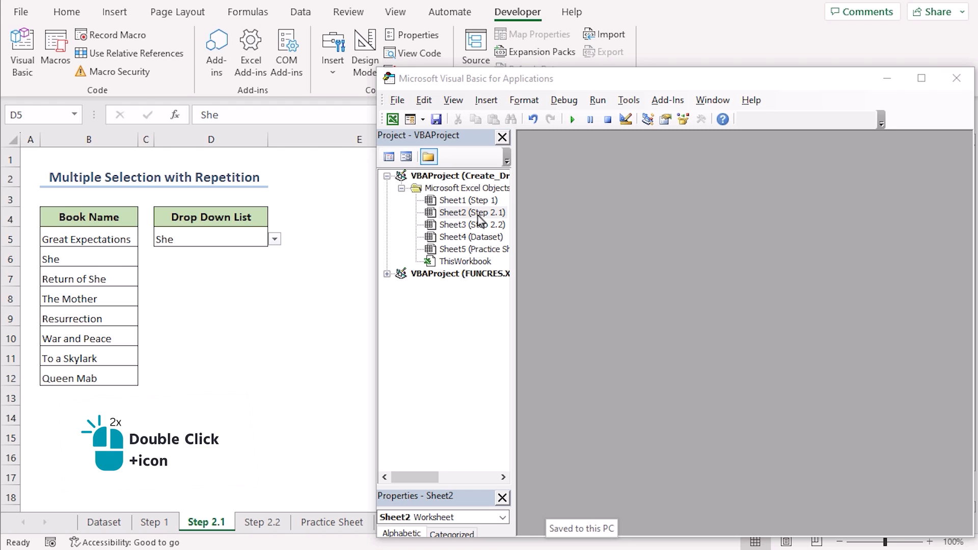
Create an empty Worksheet_Change procedure in the Sheet2 (Step 2.1) code module.
double_click(471, 213)
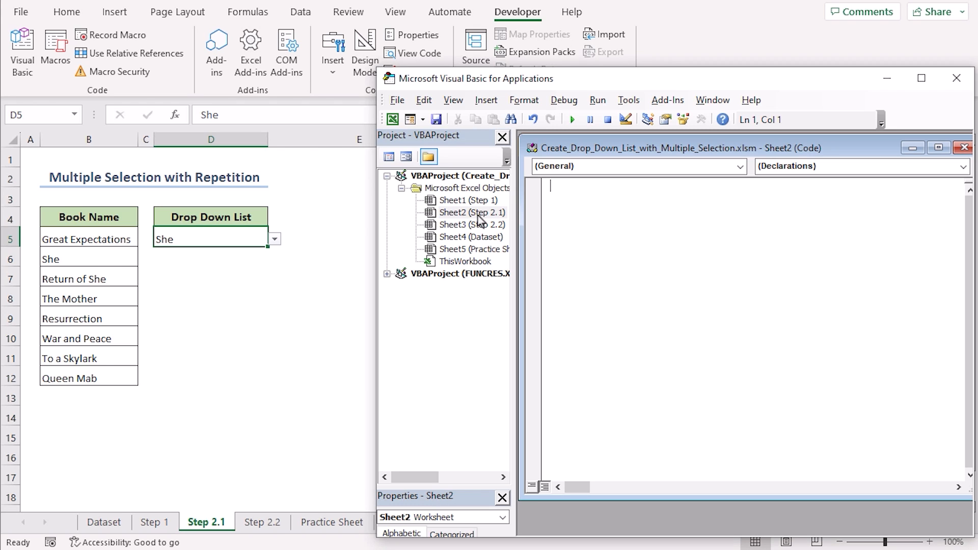
mouse_move(921, 359)
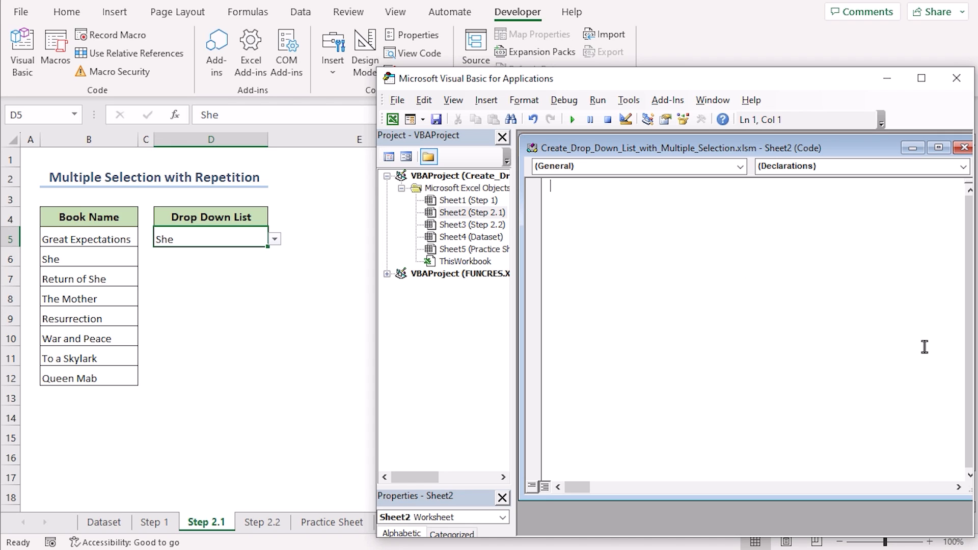
mouse_move(739, 168)
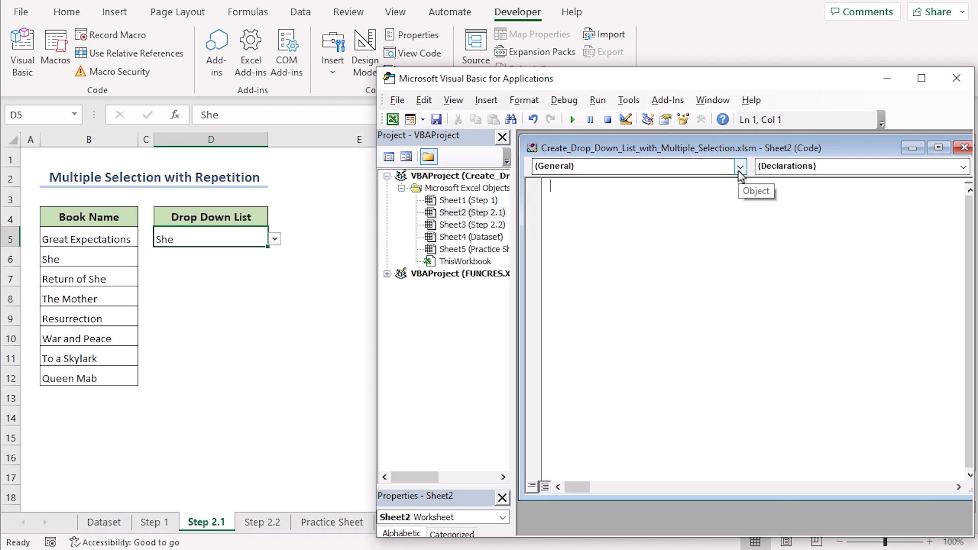
left_click(739, 167)
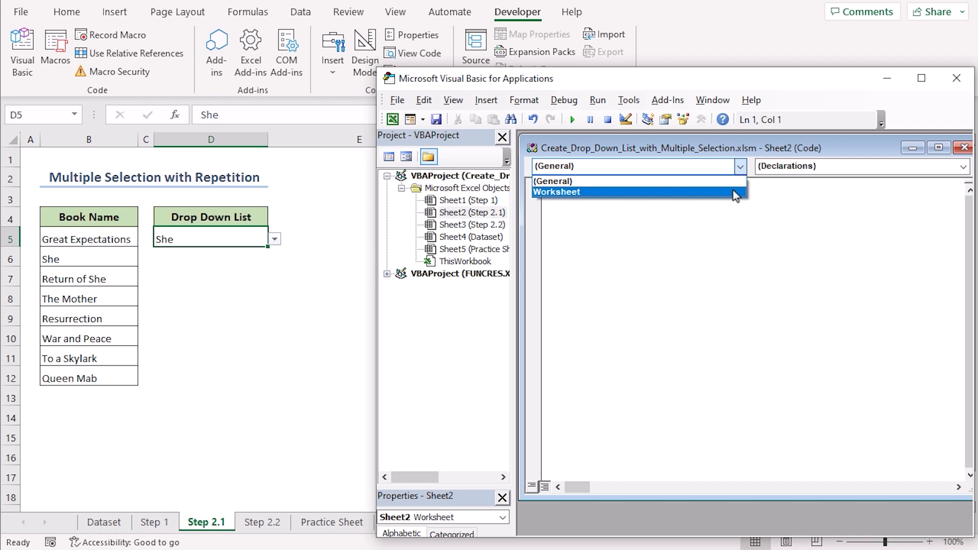
left_click(557, 192)
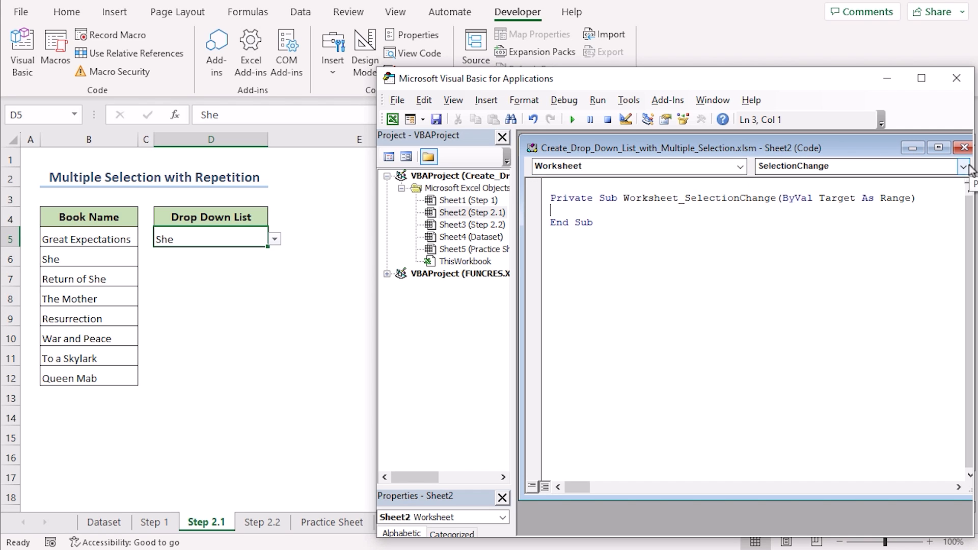
left_click(965, 166)
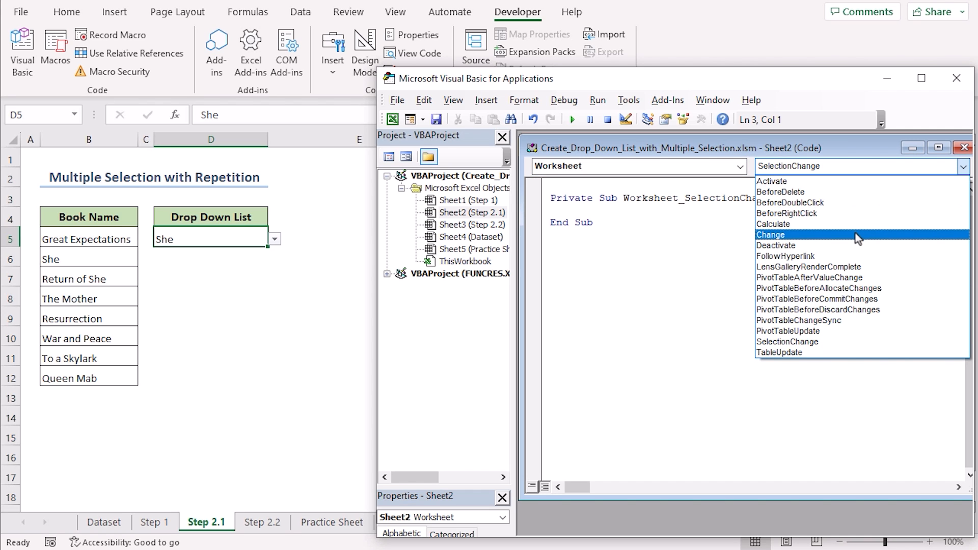
left_click(770, 235)
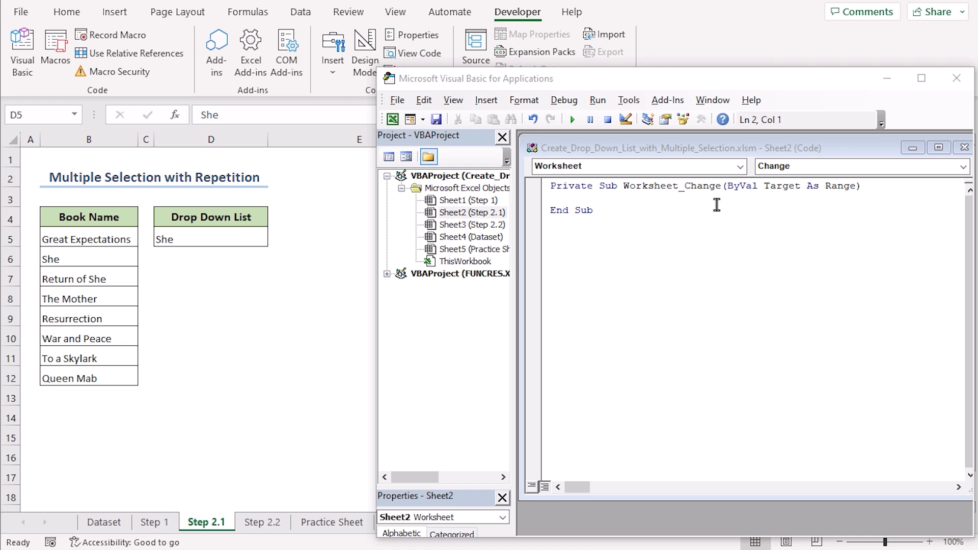
Declare Oldvalue and Newvalue as strings and add On Error GoTo Exitsub.
type("dim Old")
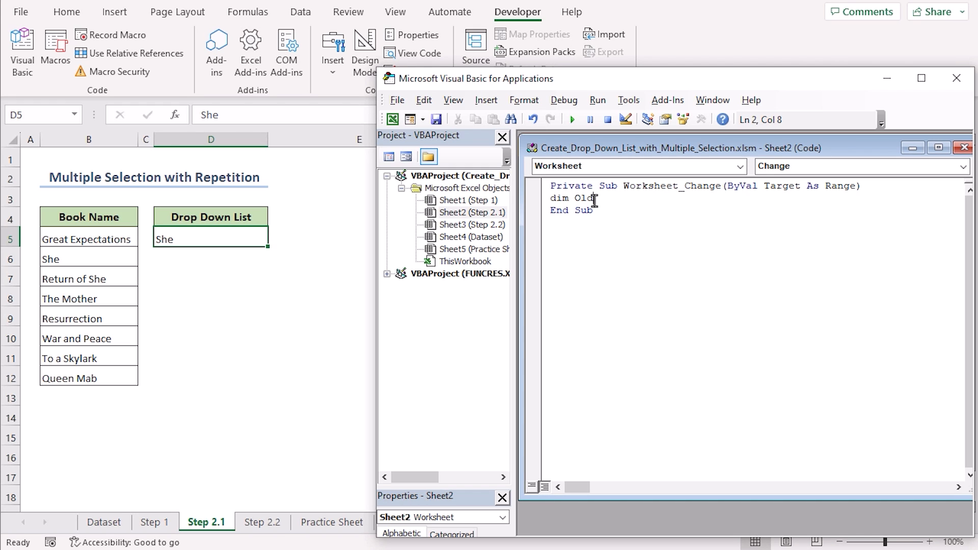
type("Value As String")
type("dim New")
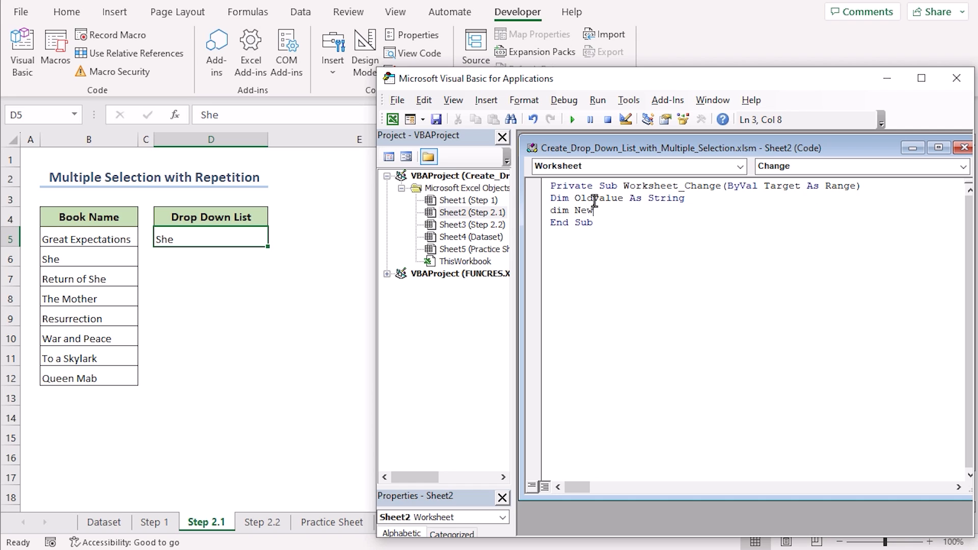
type("value As String")
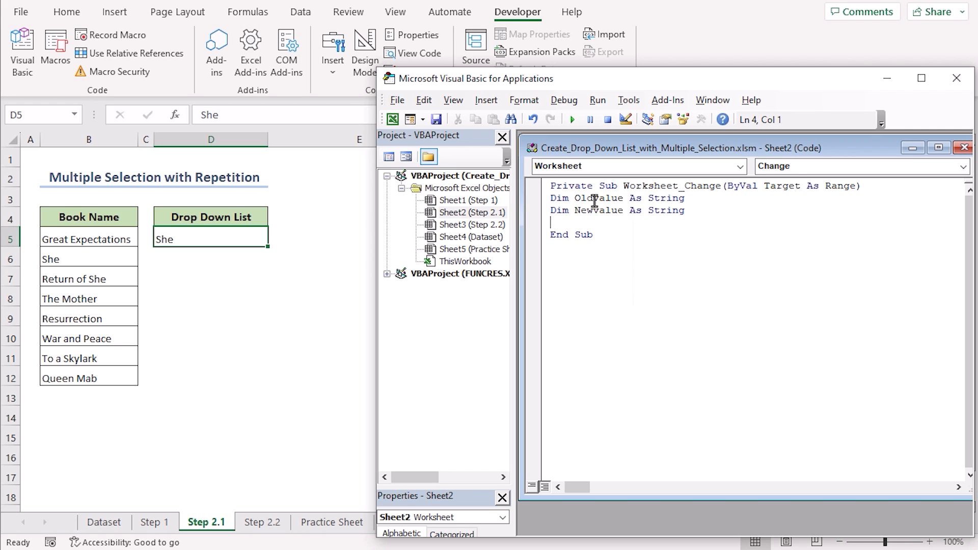
type("On Error")
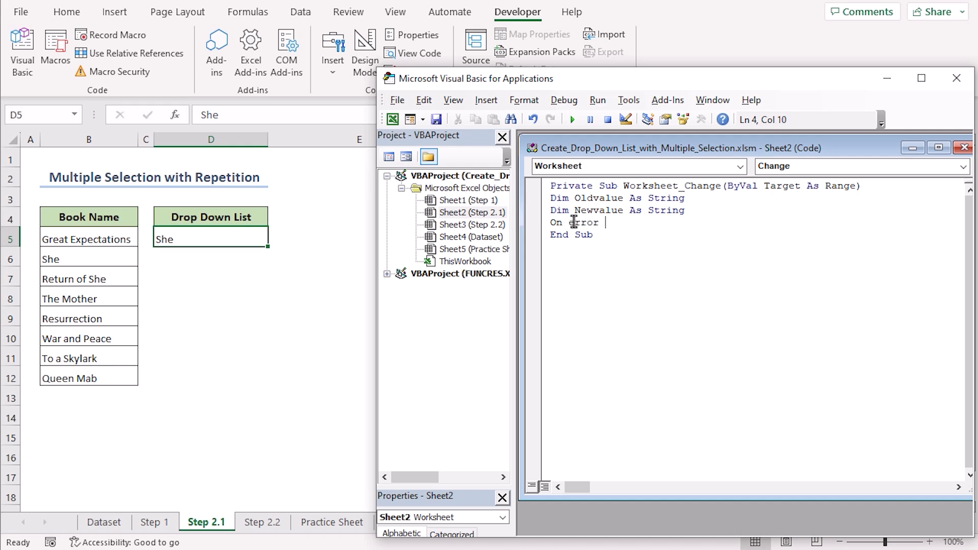
type("goto ex")
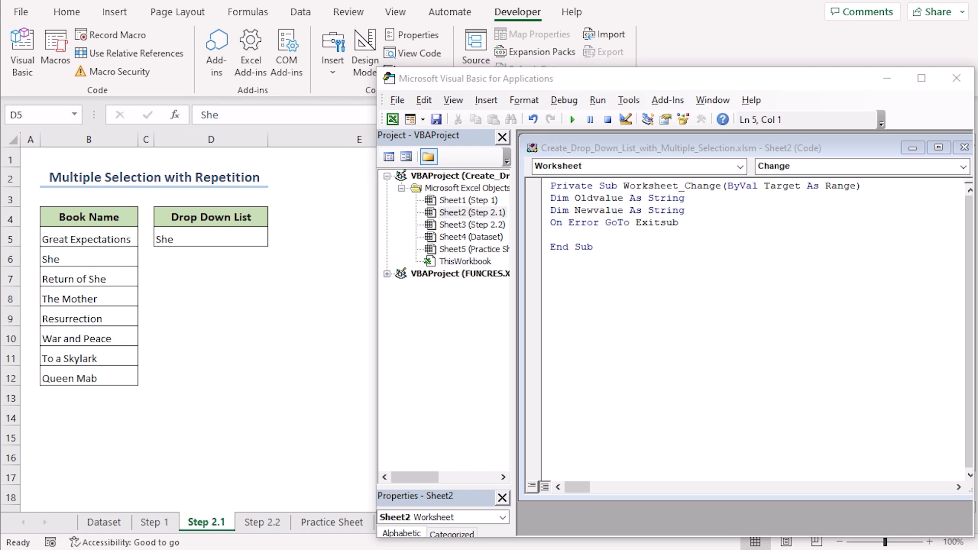
Begin the If Target.Address = "$D$5" Then check.
type("If")
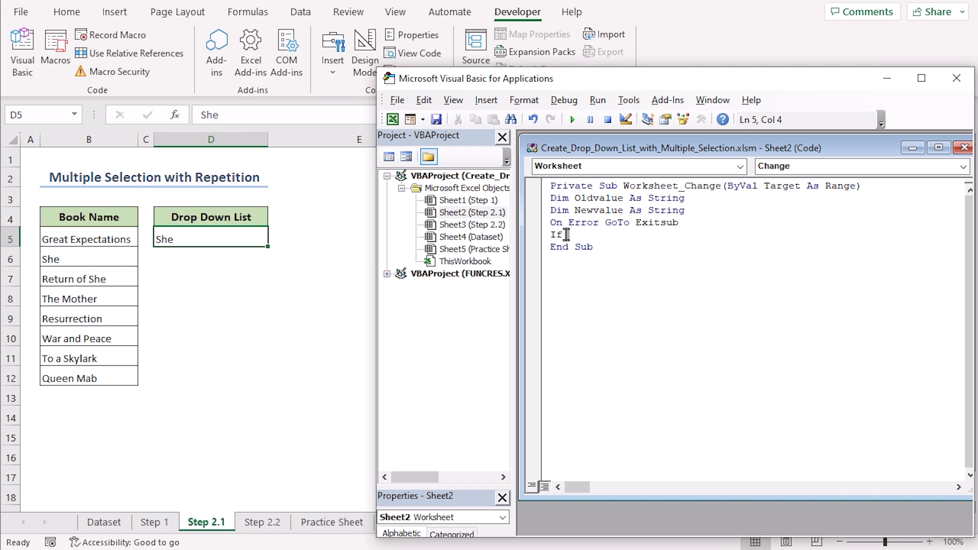
type("target.addr")
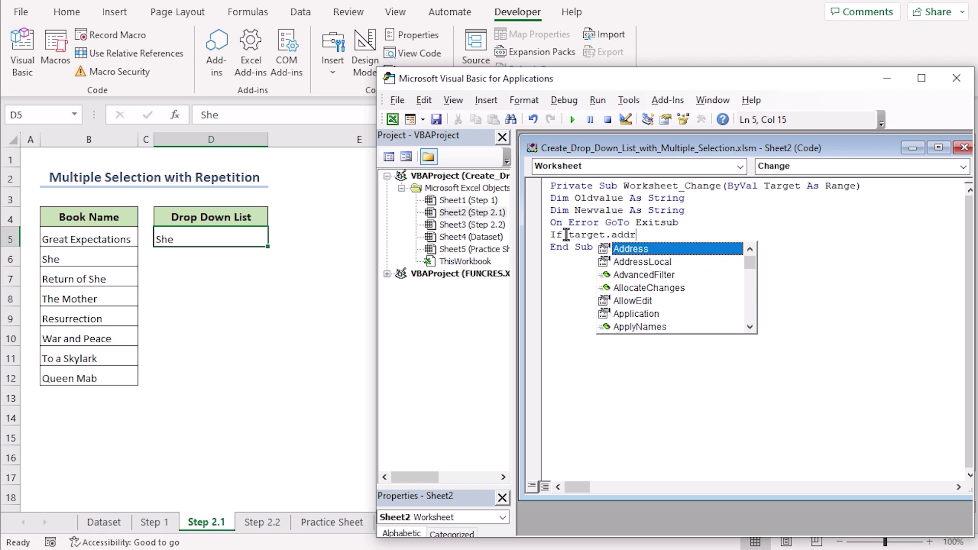
type("ess=")
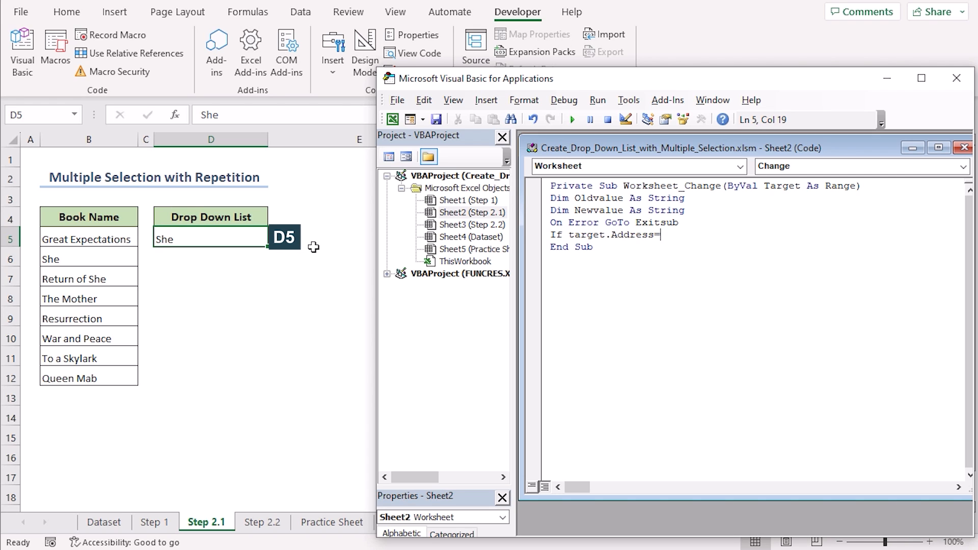
type("\"$D$5\" then")
type("if target.SpecialCells")
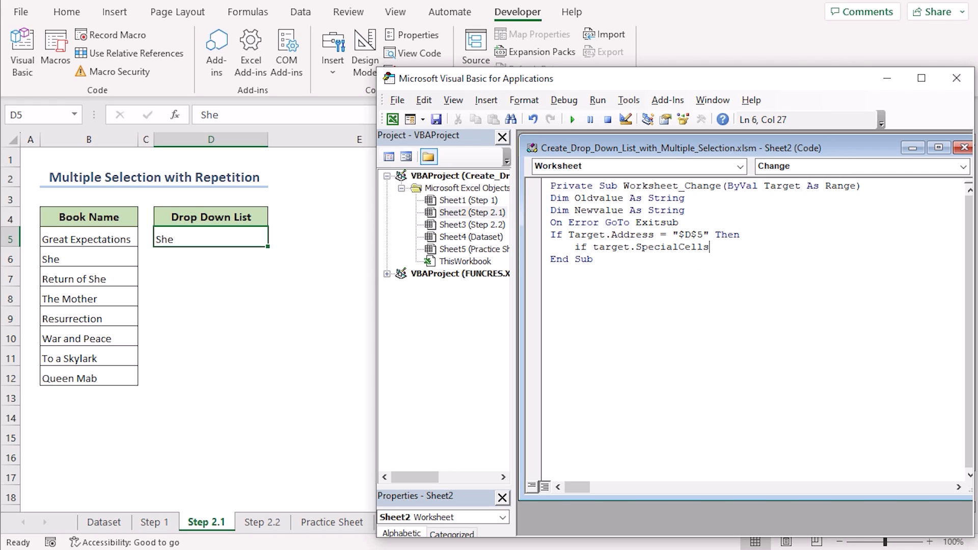
Exit when the cell has no validation (xlCellTypeAllValidation is Nothing) or Target.Value is blank.
type("(")
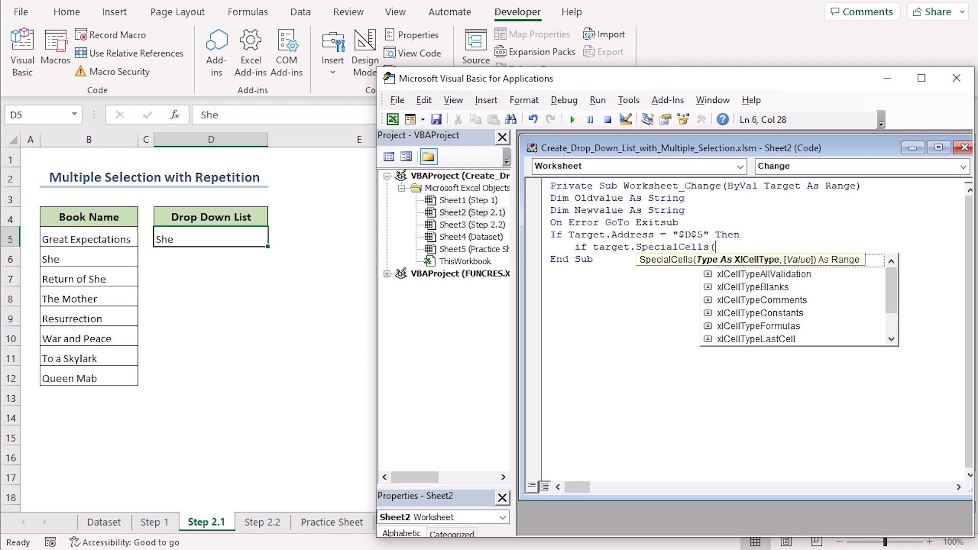
type("xlCellTypeAllValidation) is nothing th")
type("Else: If")
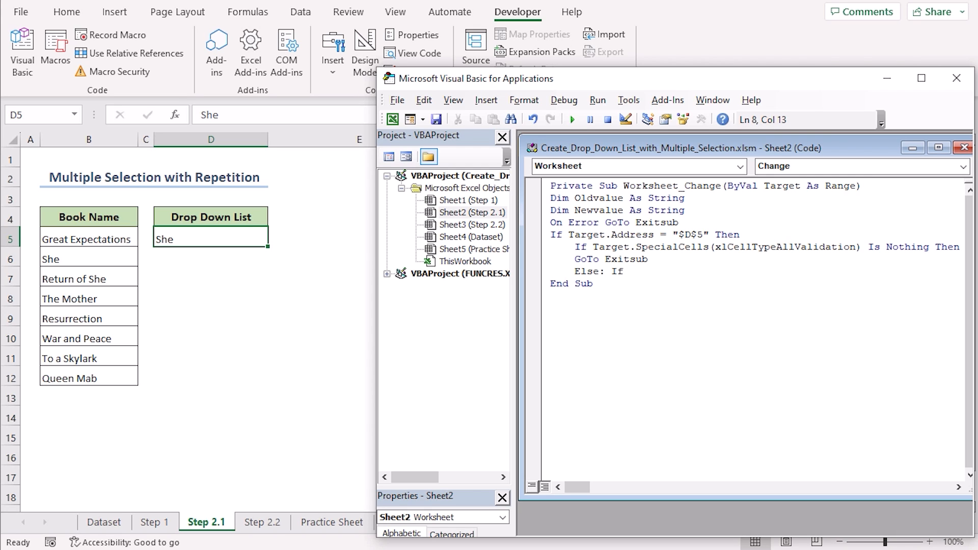
type("target.Value=\"\" t")
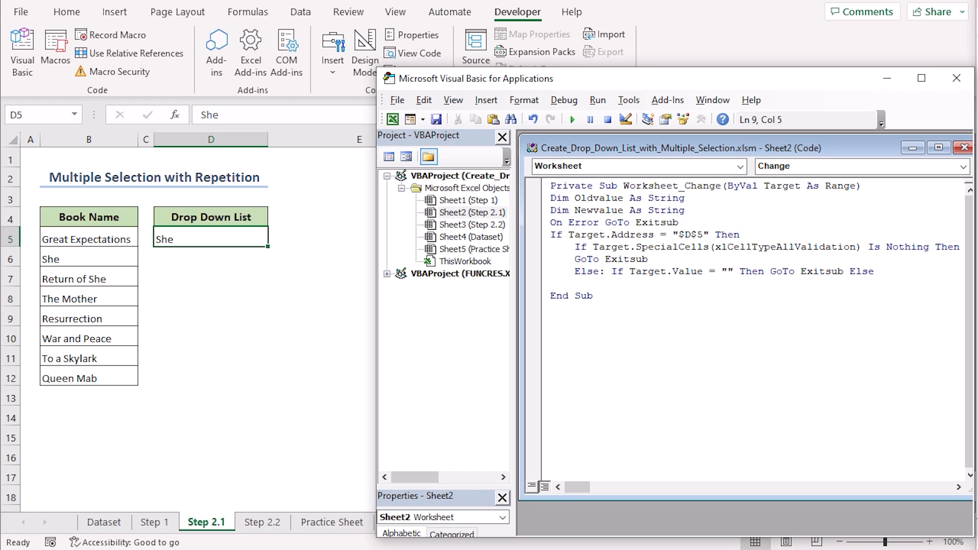
Set Application.EnableEvents = False and start storing Newvalue = Target.Value.
type("Applica")
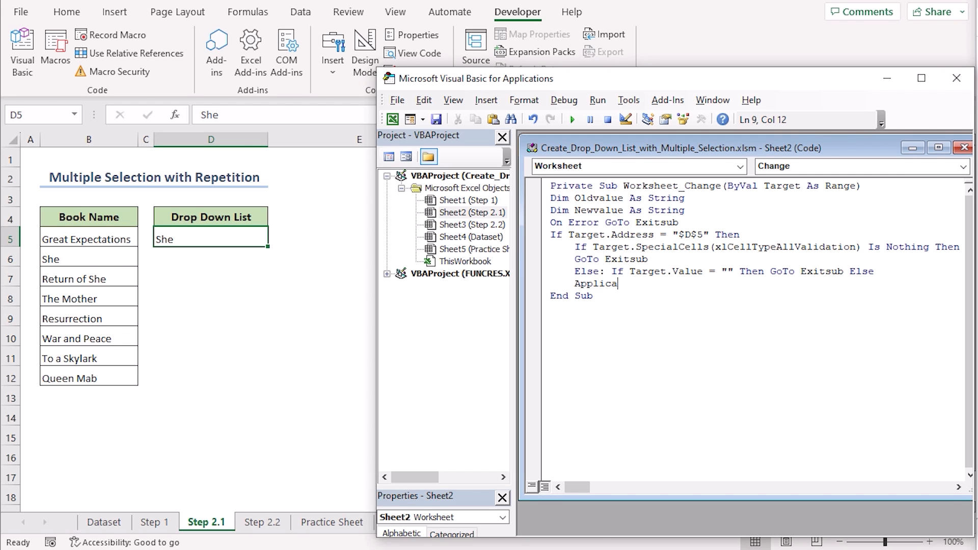
type("tion.EnableEvents")
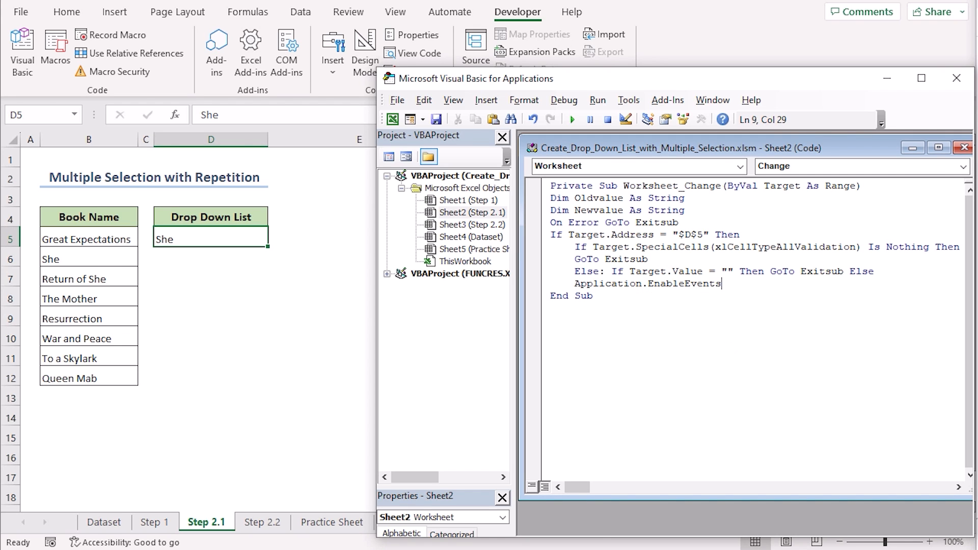
type("= False")
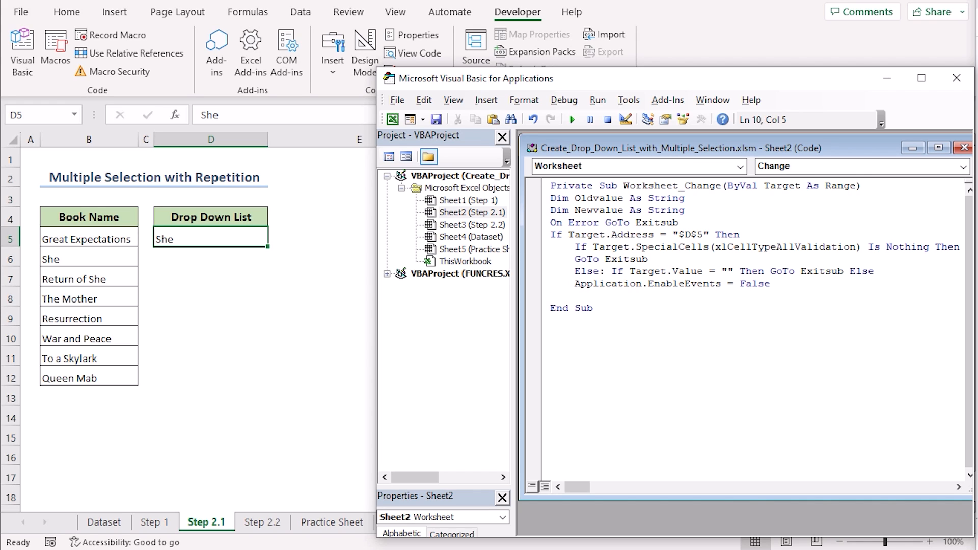
type("newvalue=tar")
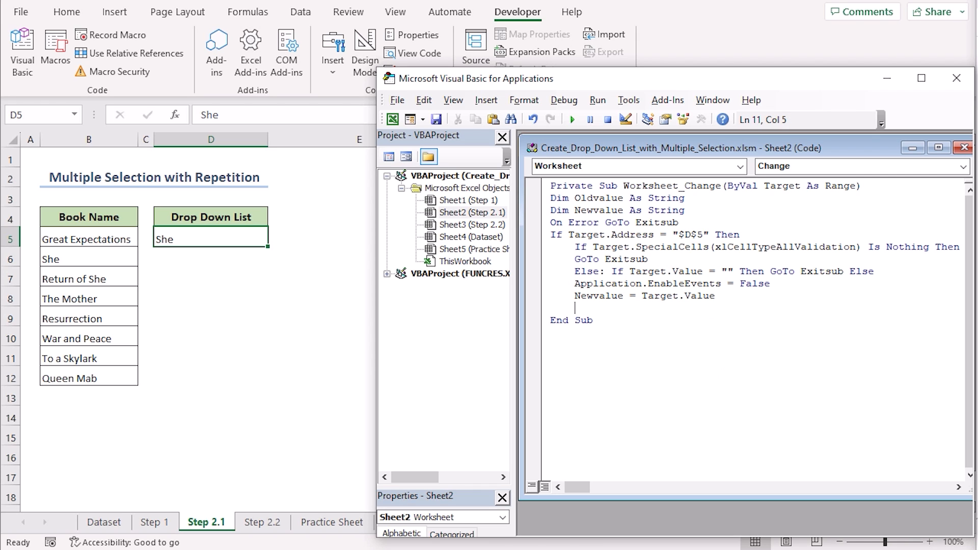
Add Application.Undo, Oldvalue = Target.Value, and restore Newvalue when Oldvalue is empty.
type("Application.Undo")
type("old")
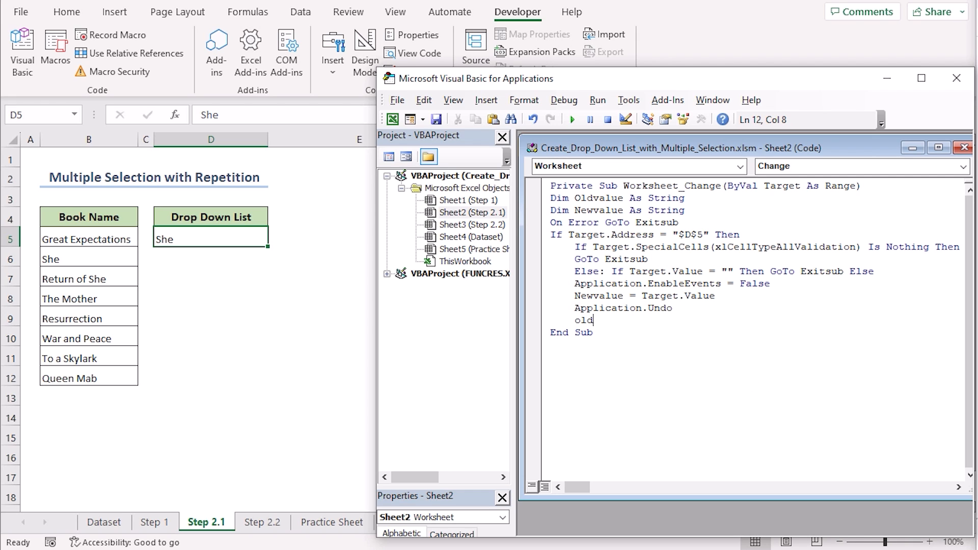
type("value=target")
type("if oldvalu")
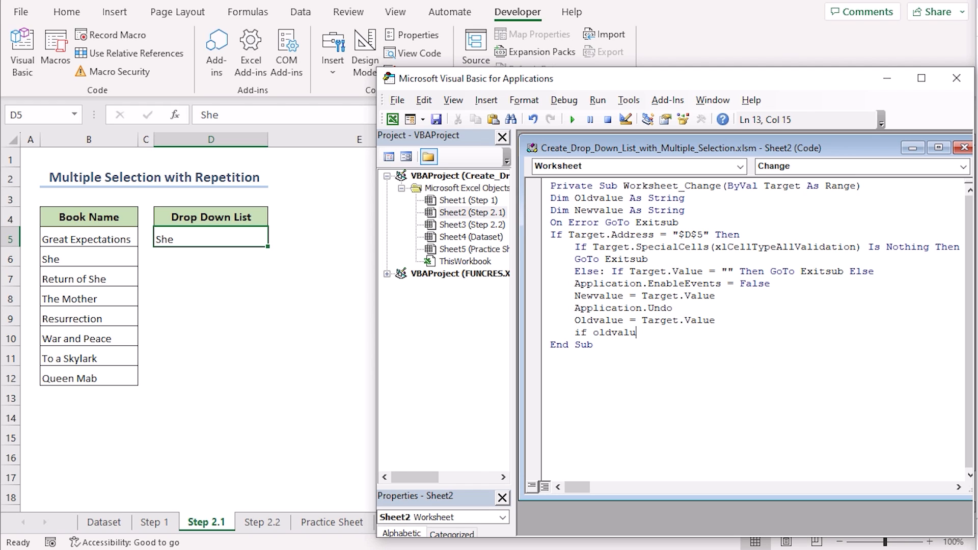
type("e")
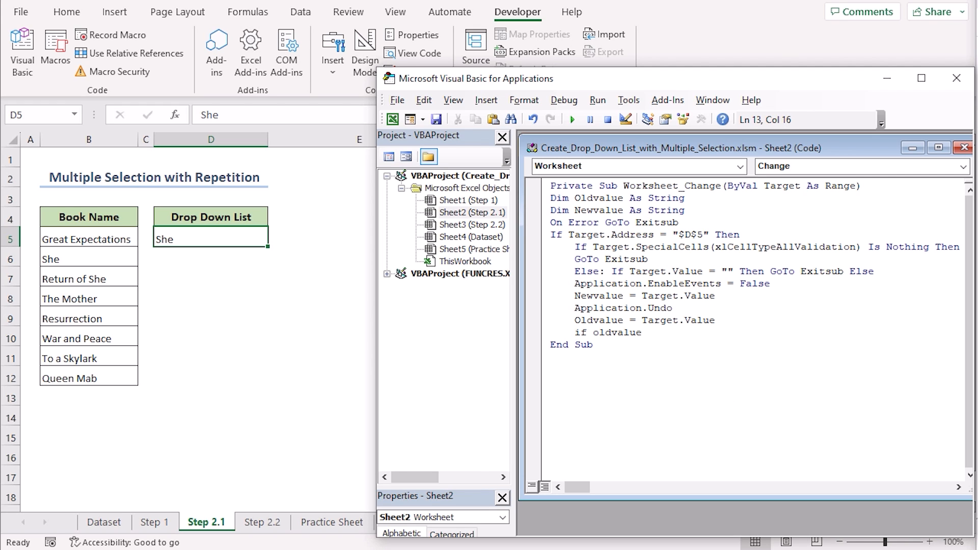
type("=\"")
type("targe")
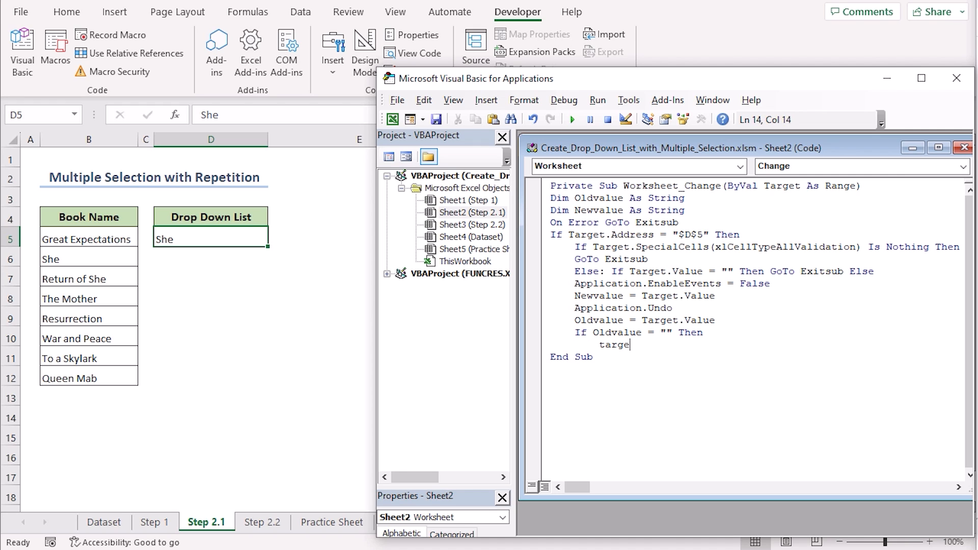
type("t.Value=newvalu")
type("Else")
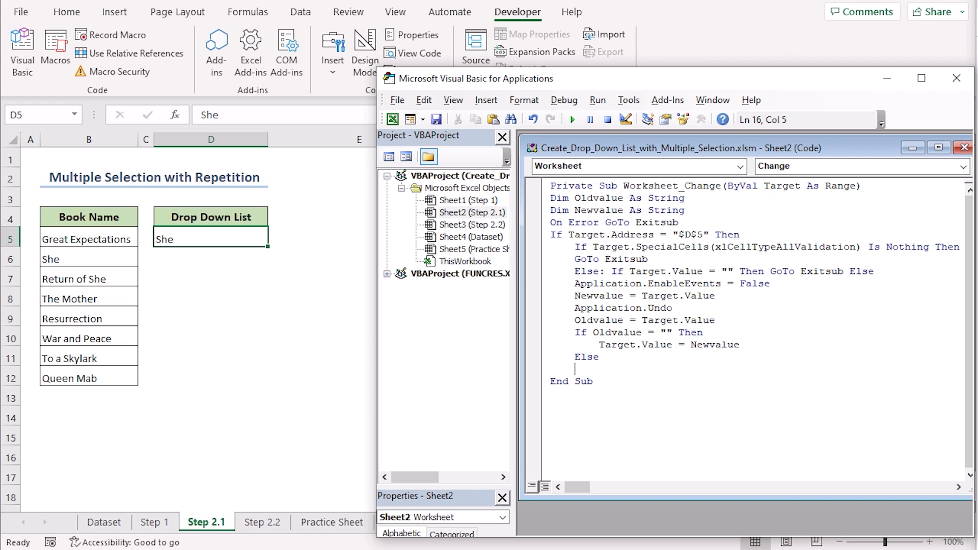
Otherwise join Oldvalue & ". " & Newvalue, then close with End If lines and re-enable events.
type("target.Value=oldvalue &")
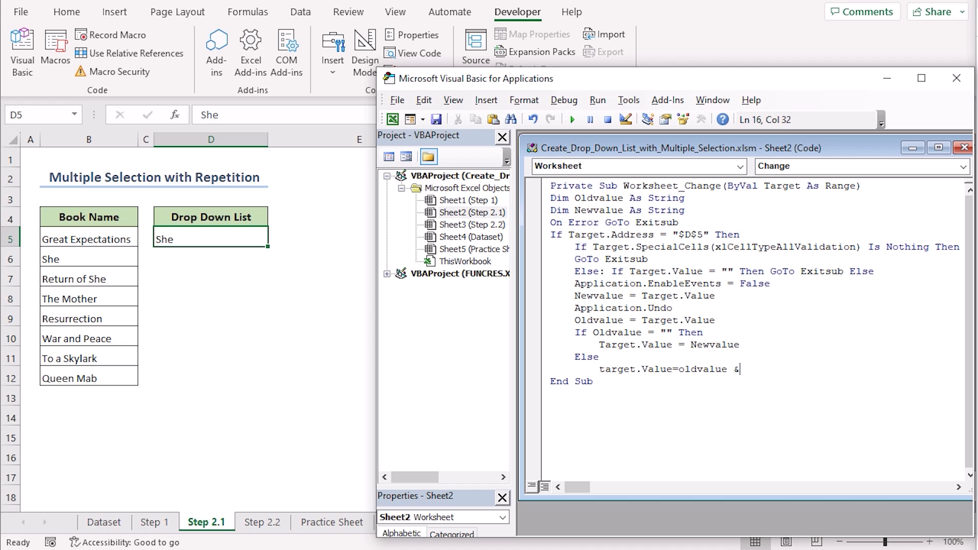
type("\". \" &")
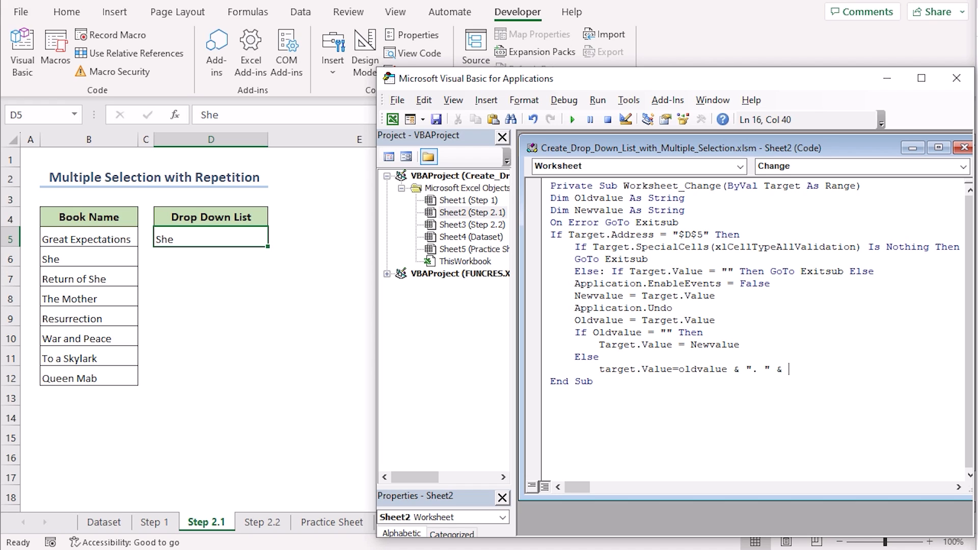
type("Newvalue")
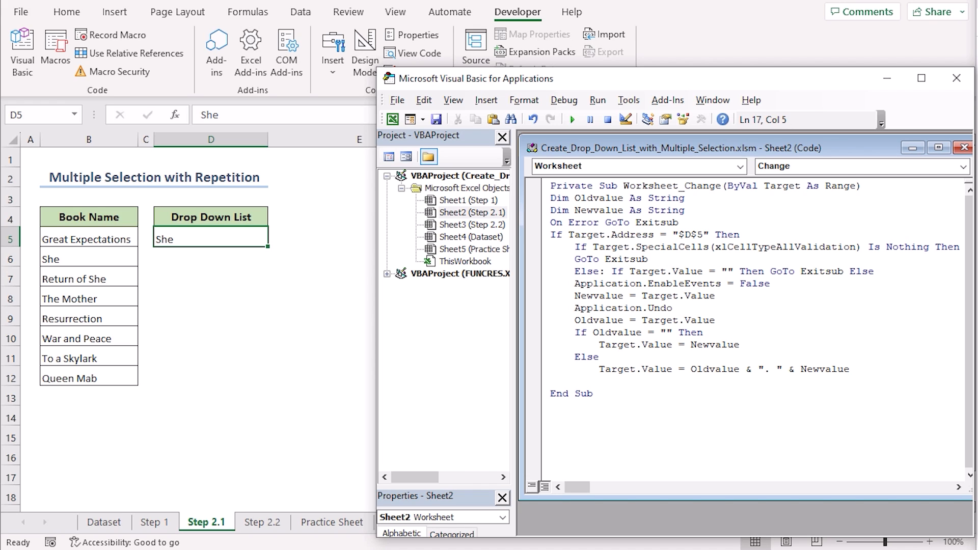
type("End If")
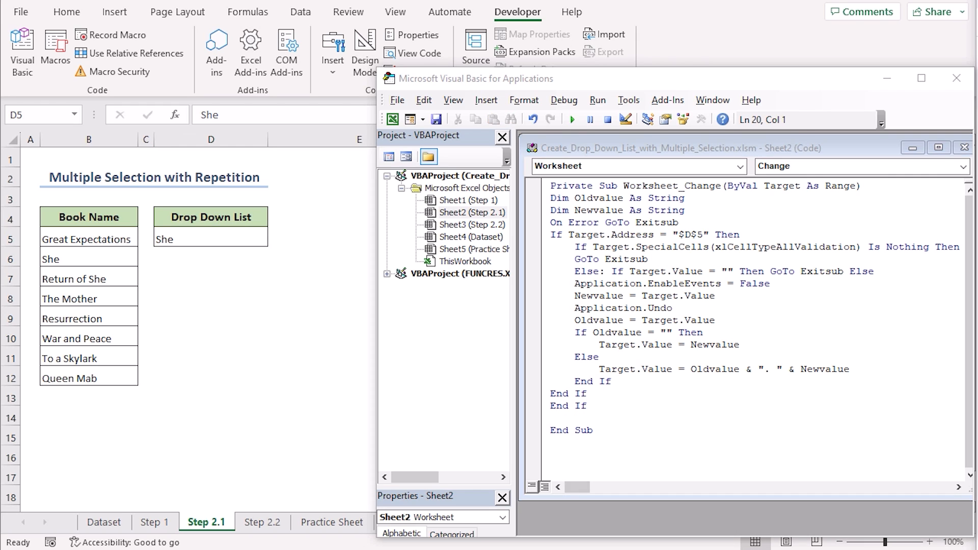
type("ap")
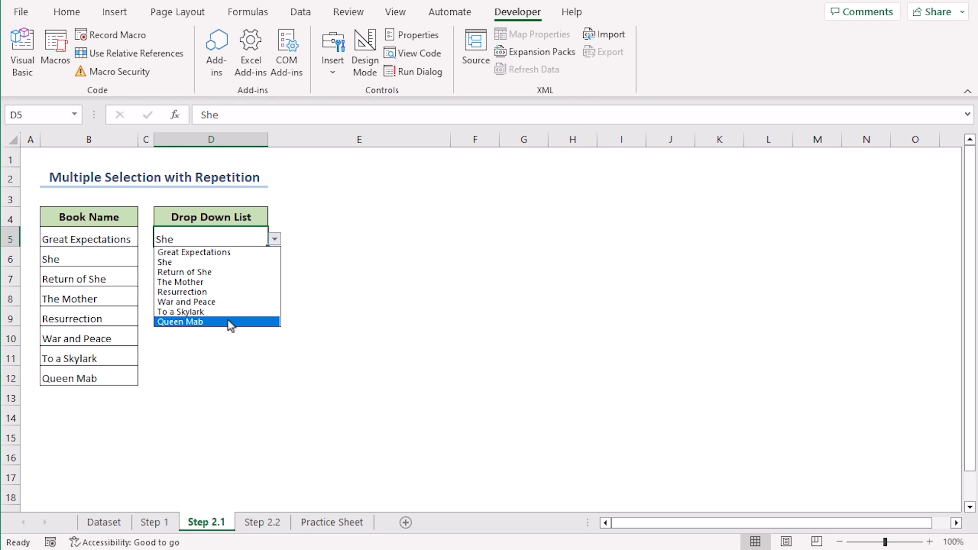
Pick Queen Mab then She again in Step 2.1's D5 so it reads She. Queen Mab.
left_click(179, 321)
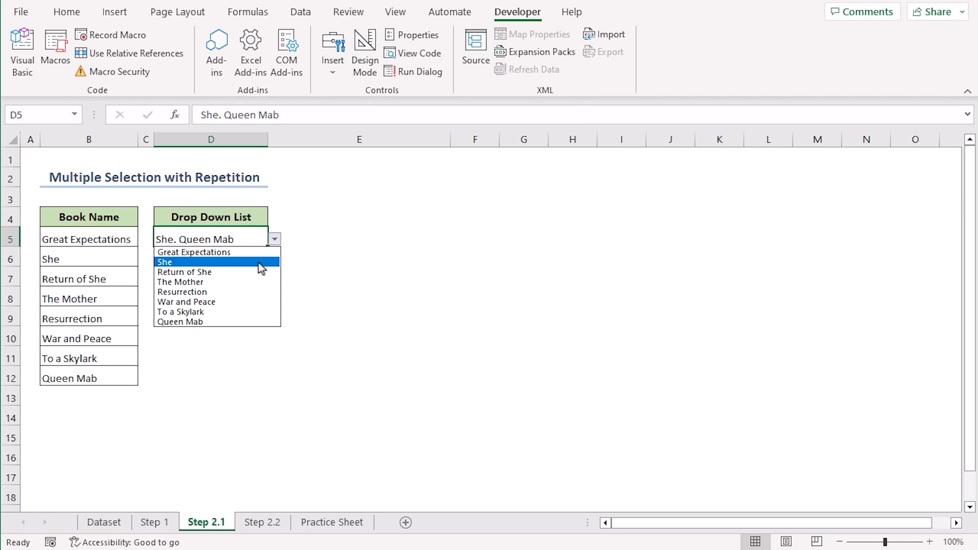
left_click(165, 261)
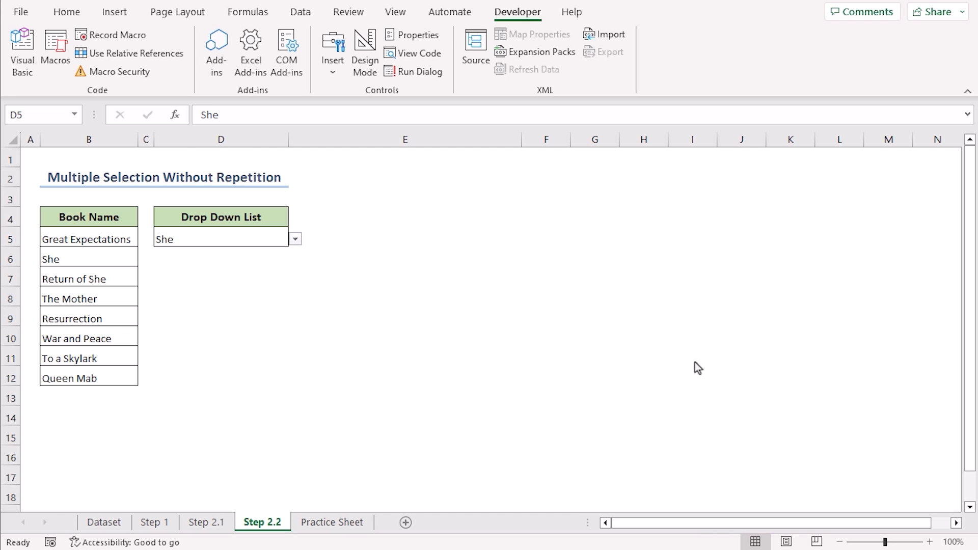
mouse_move(503, 417)
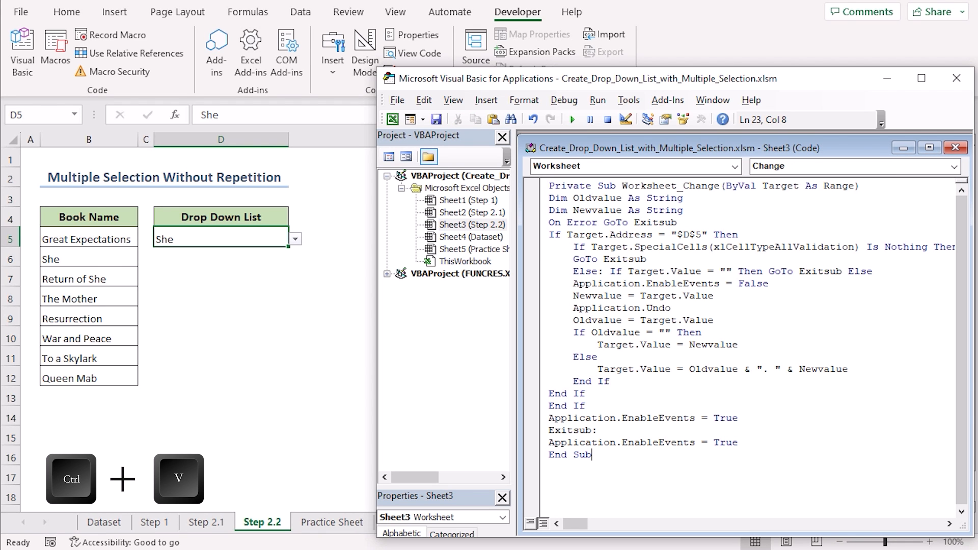
Wrap the append in 'If InStr(1, Oldvalue, Newvalue) = 0 Then' with an Else branch to skip duplicates.
key("Enter")
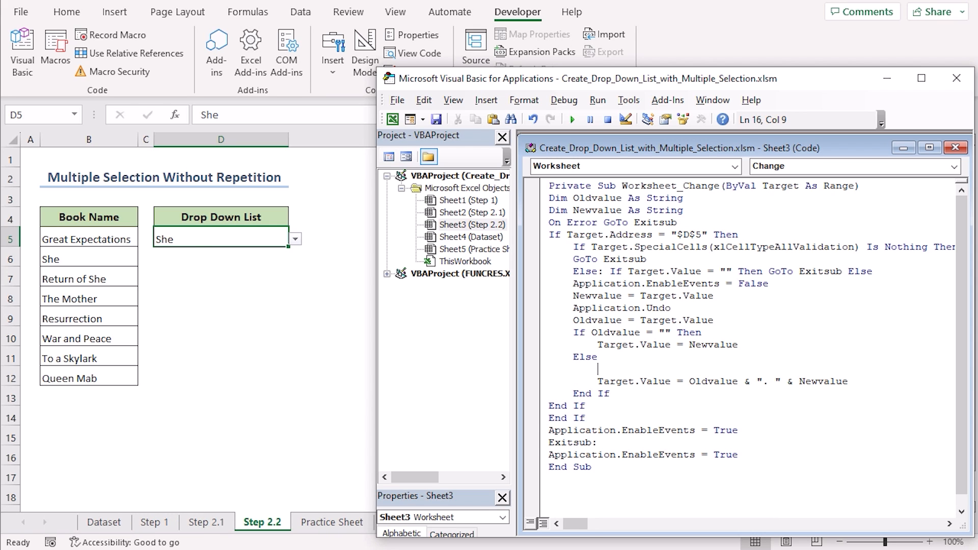
type("if i")
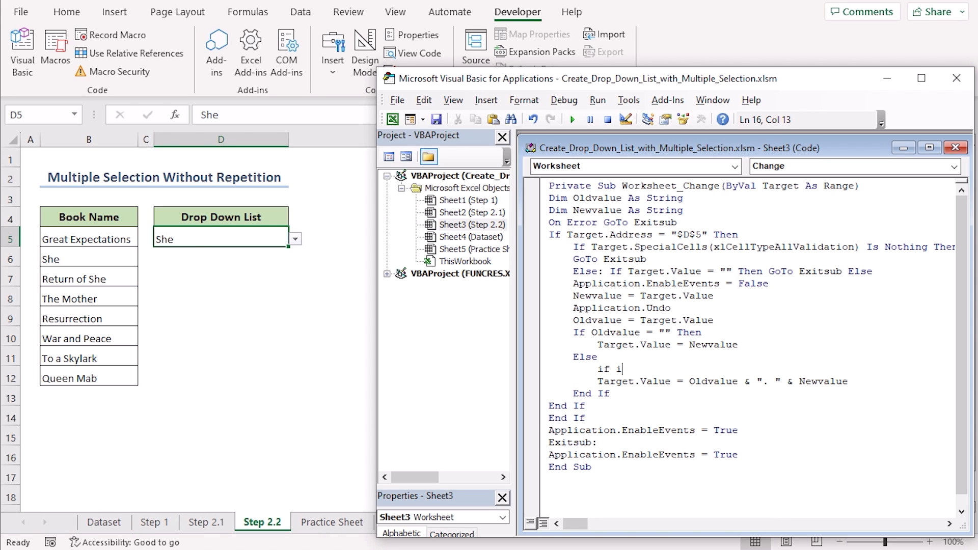
type("nstr")
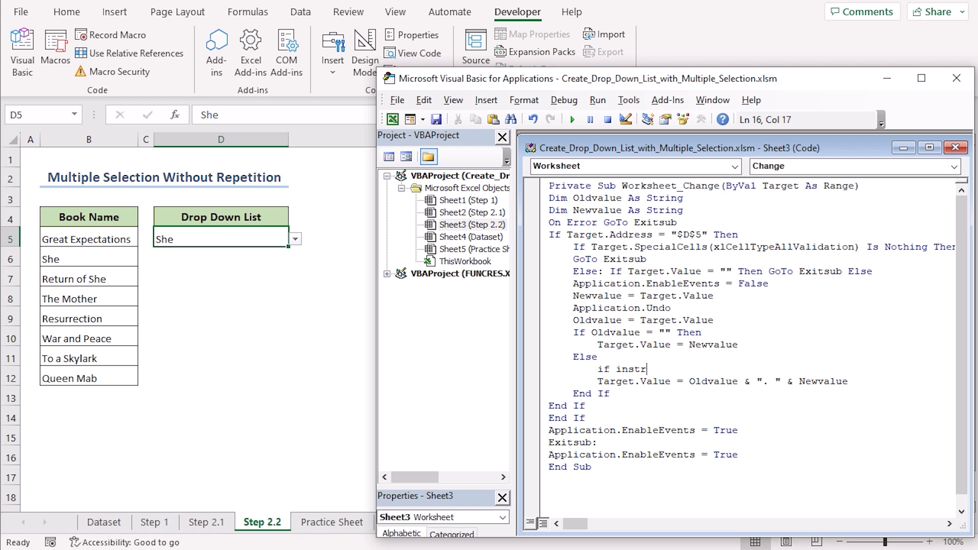
type("(1,oldvalue,new")
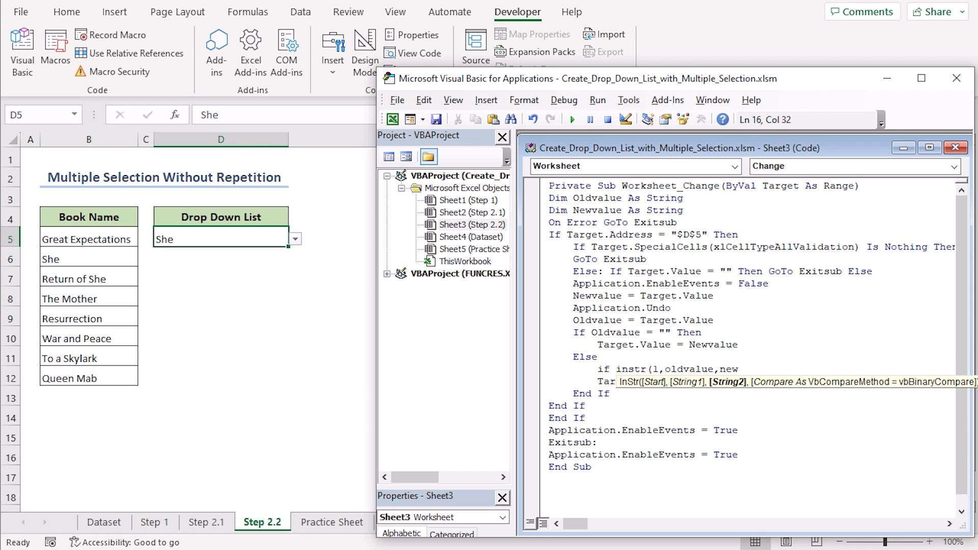
type("newvalue)=")
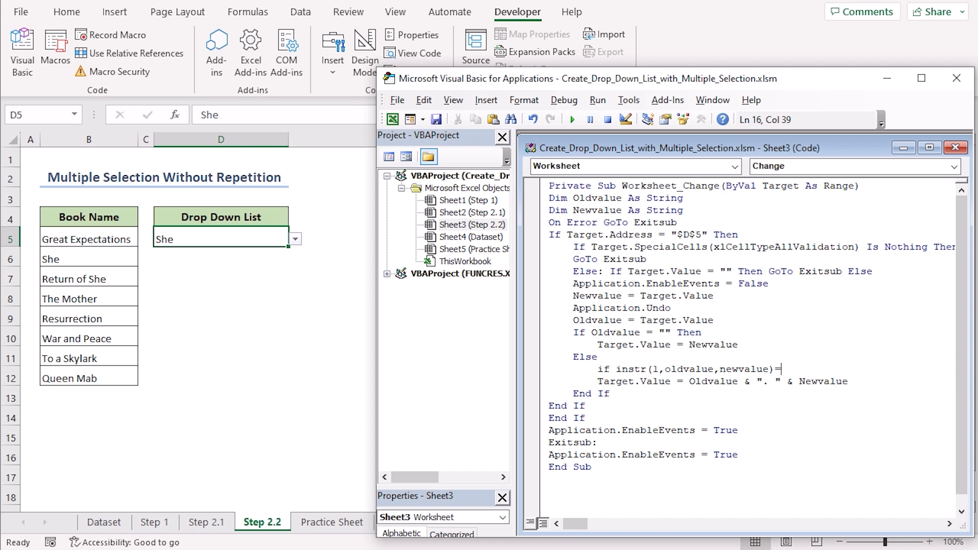
type("0 then")
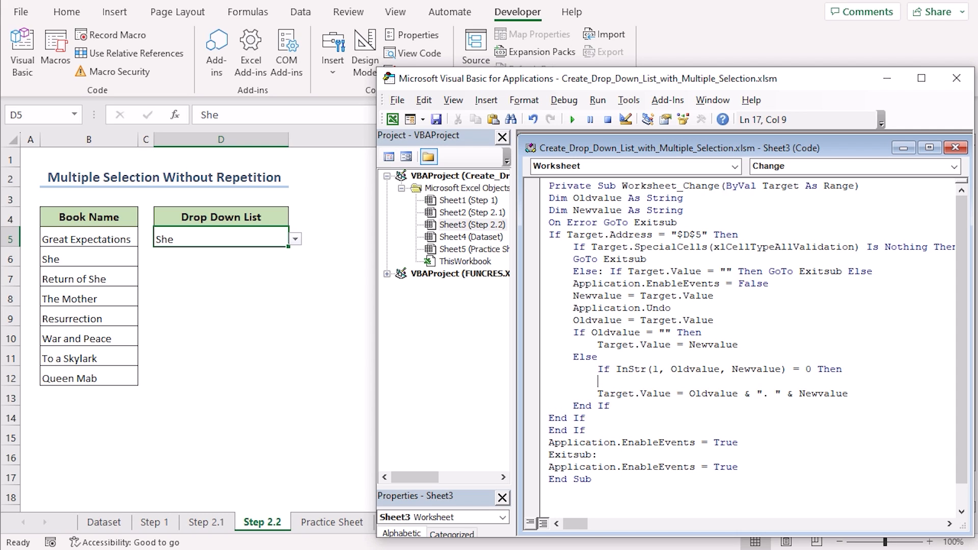
type("else")
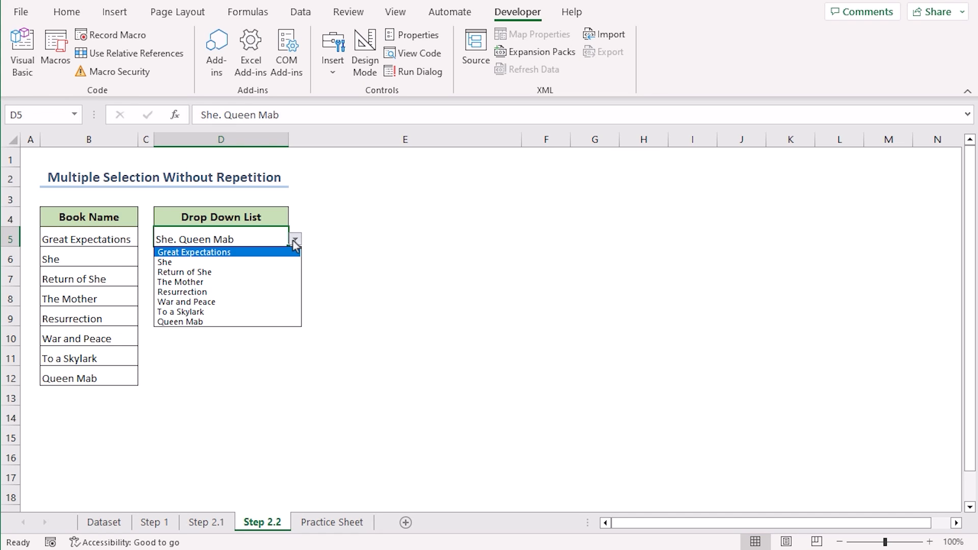
Add The Mother from the D5 drop-down so it reads She. Queen Mab. The Mother.
left_click(294, 240)
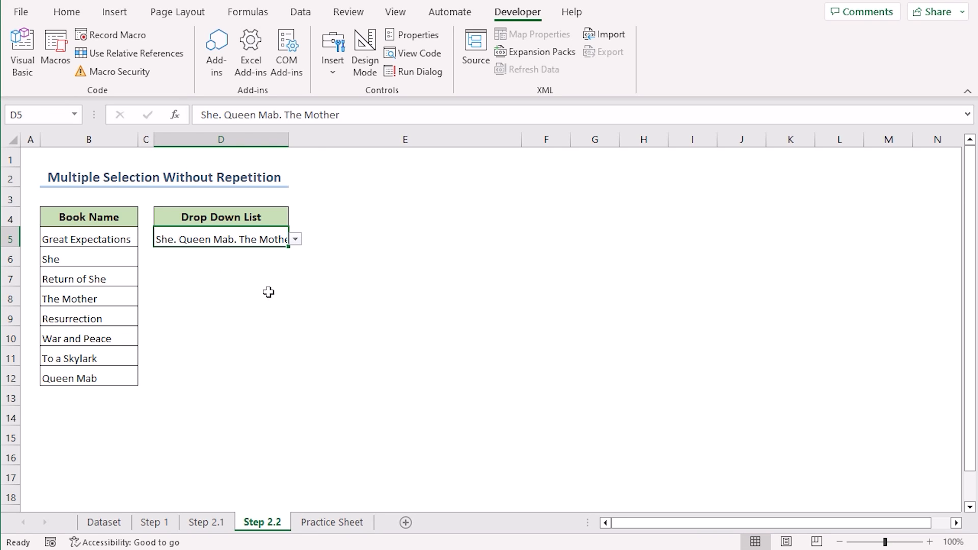
left_click(221, 297)
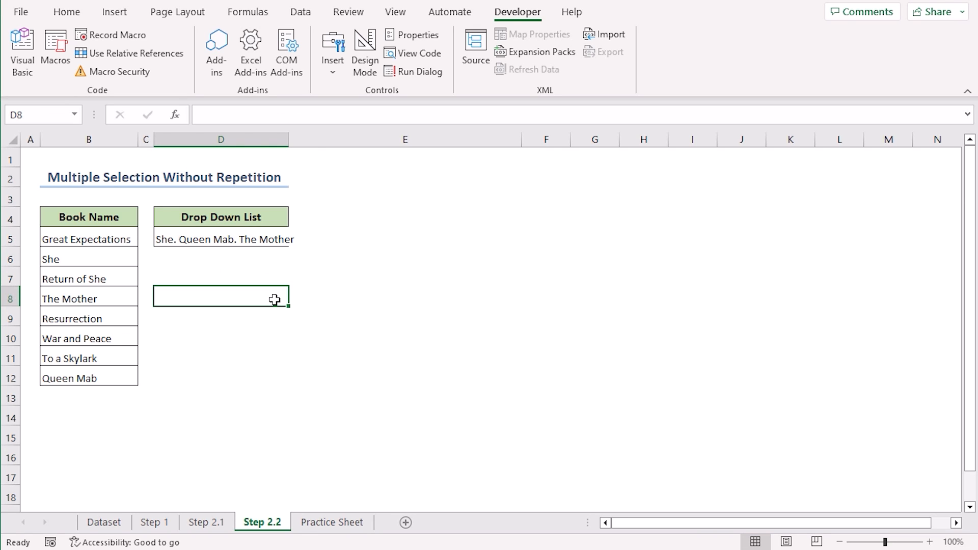